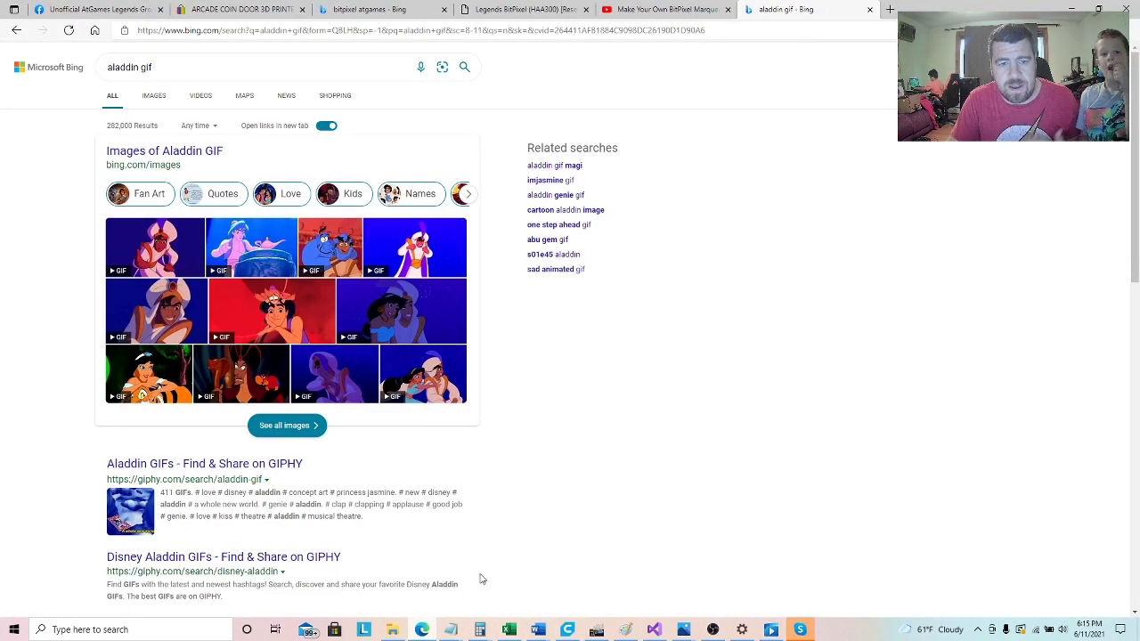
mouse_move(503, 563)
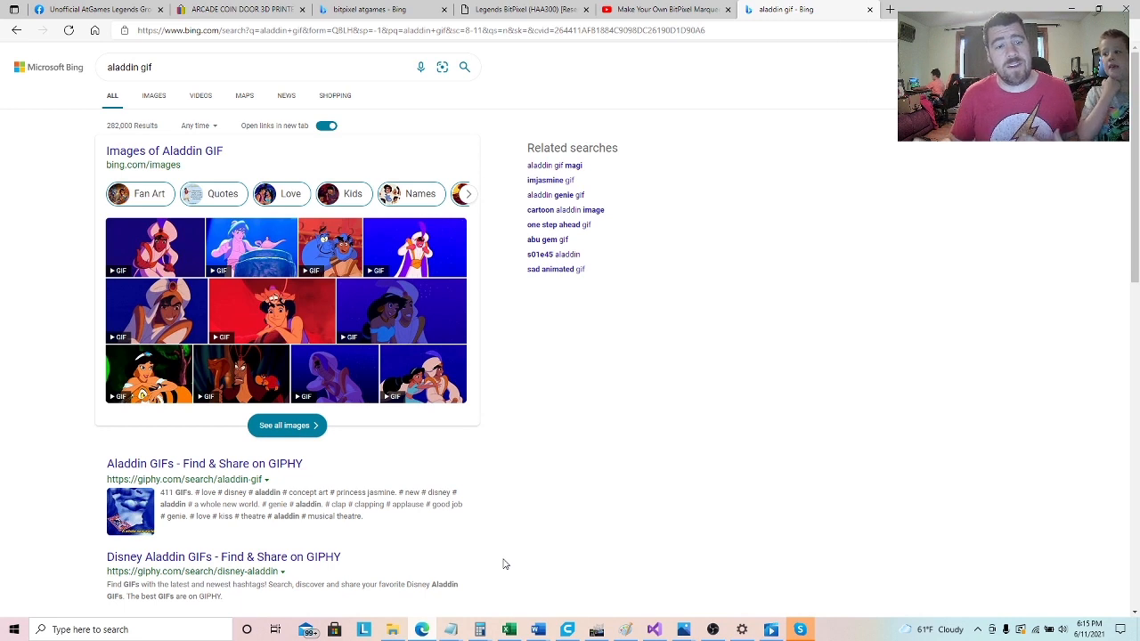
mouse_move(224, 299)
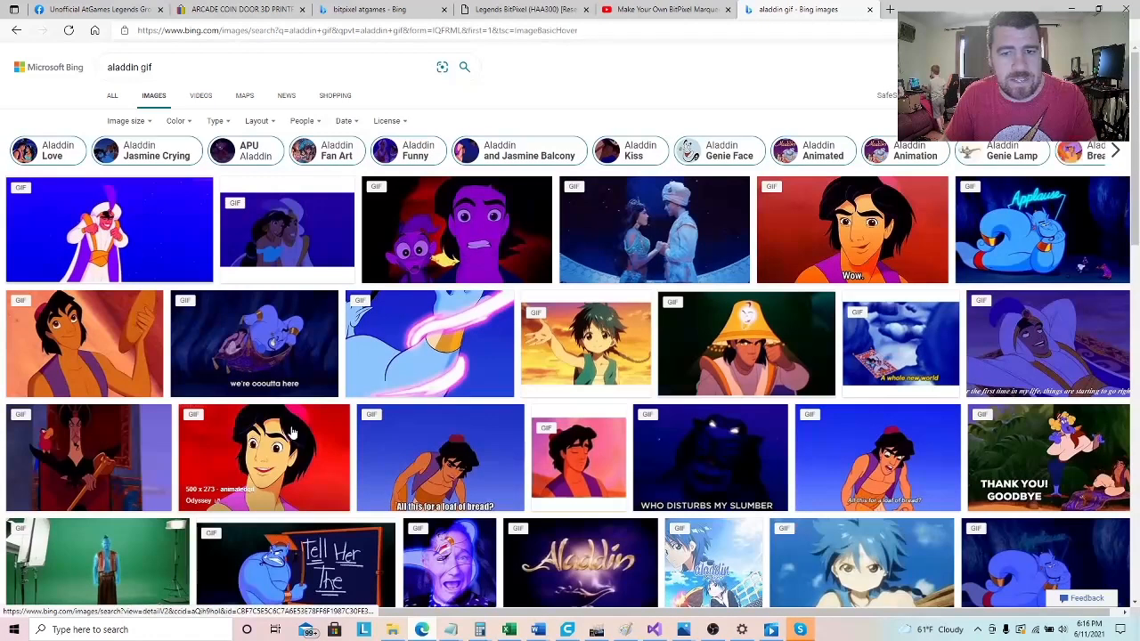
Scroll down and open the purple glowing Aladdin logo GIF full size in the viewer.
scroll("down", 3)
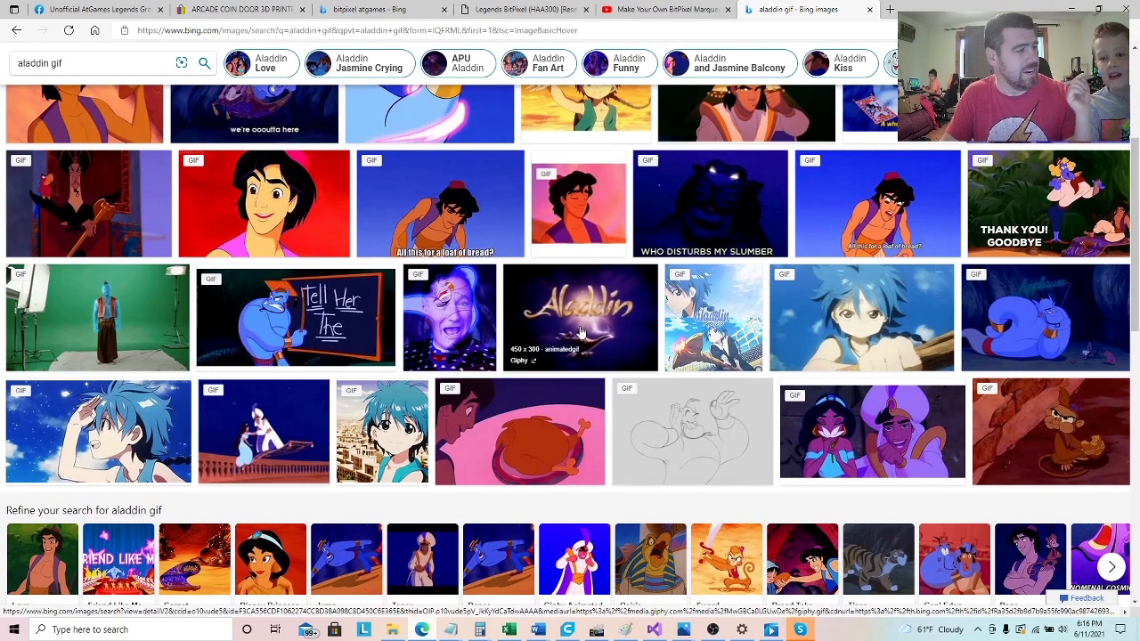
left_click(579, 317)
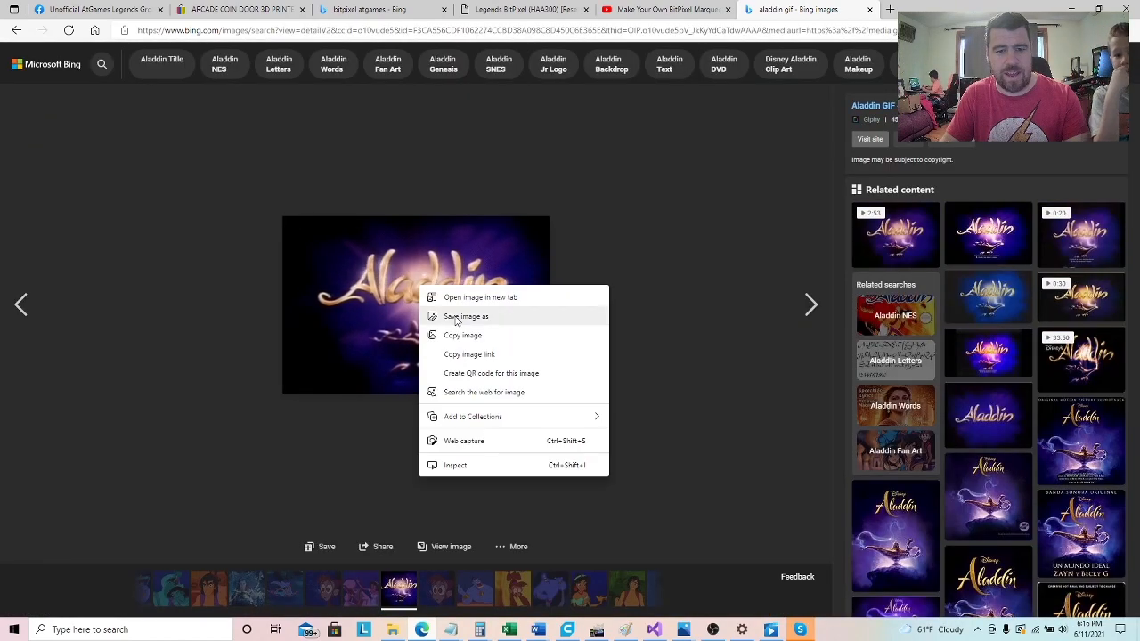
Start saving, cancel once, then save the GIF to Downloads as aladdin.gif.
left_click(466, 317)
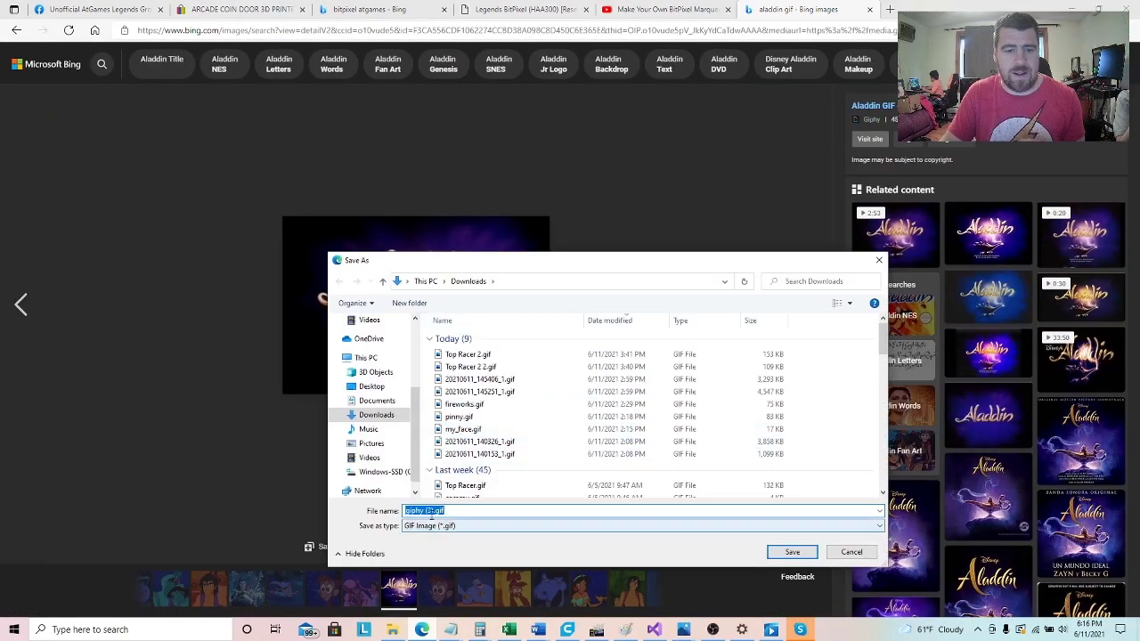
left_click(851, 551)
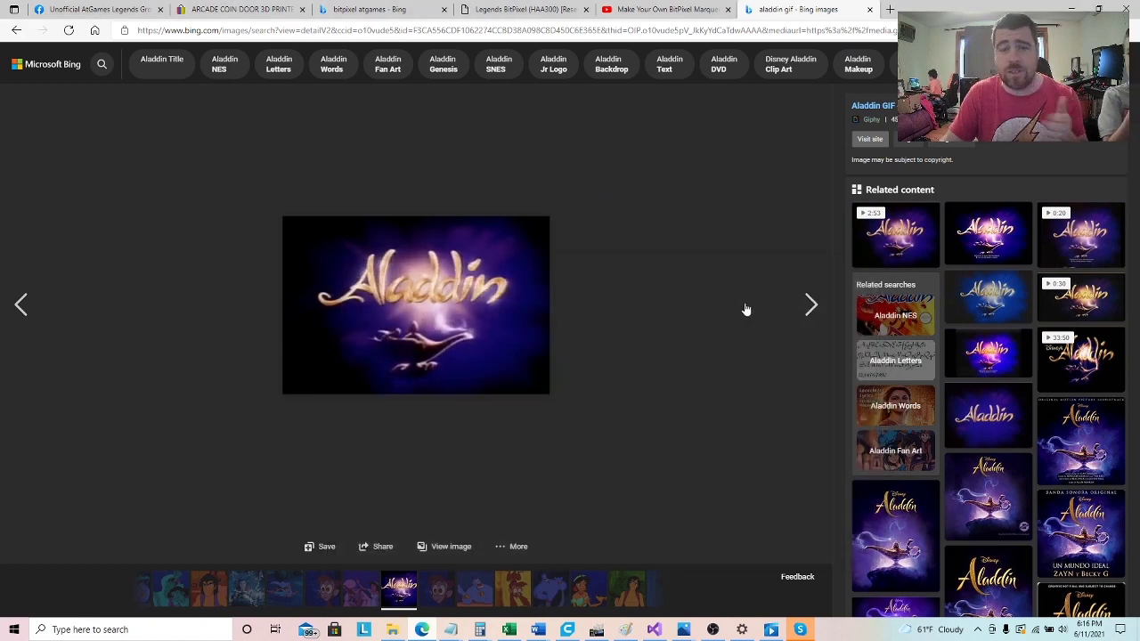
mouse_move(479, 347)
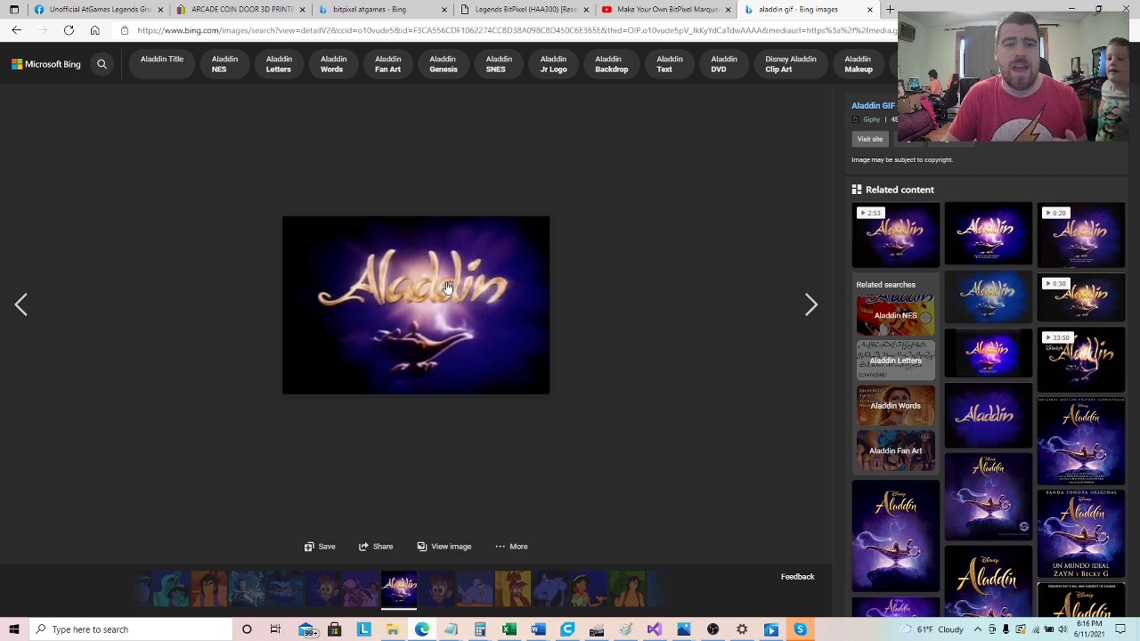
left_click(320, 547)
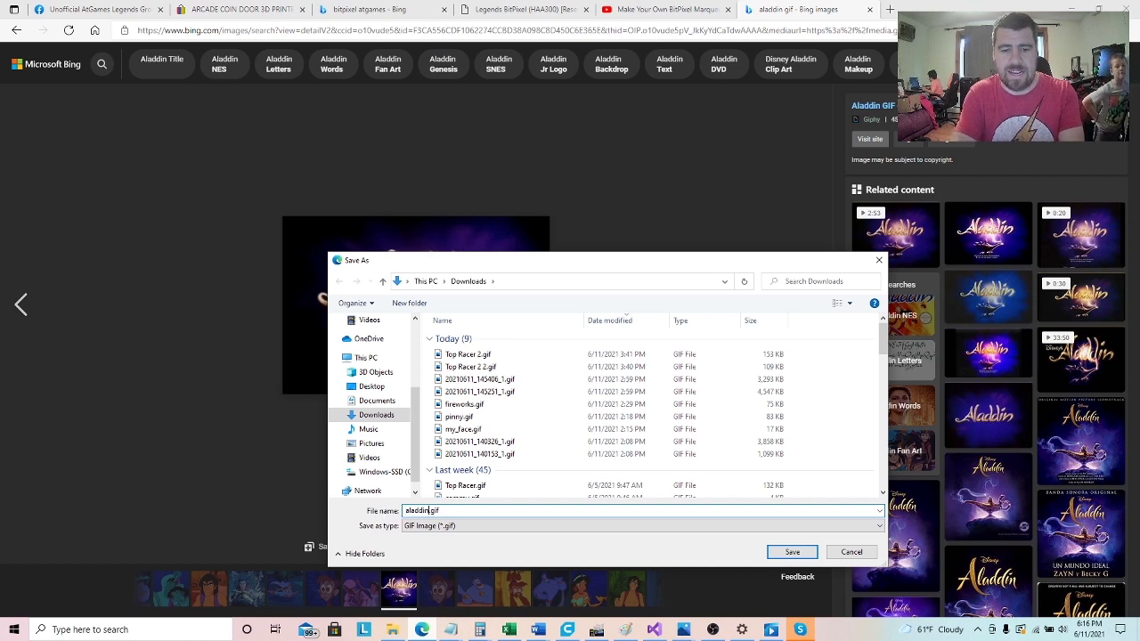
left_click(791, 551)
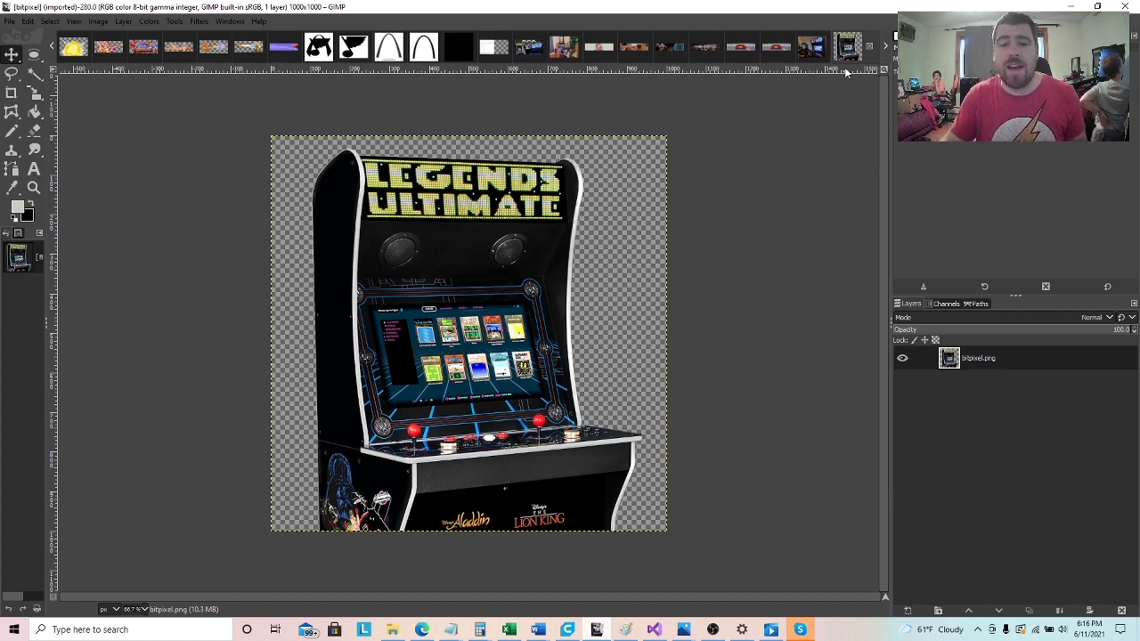
mouse_move(764, 136)
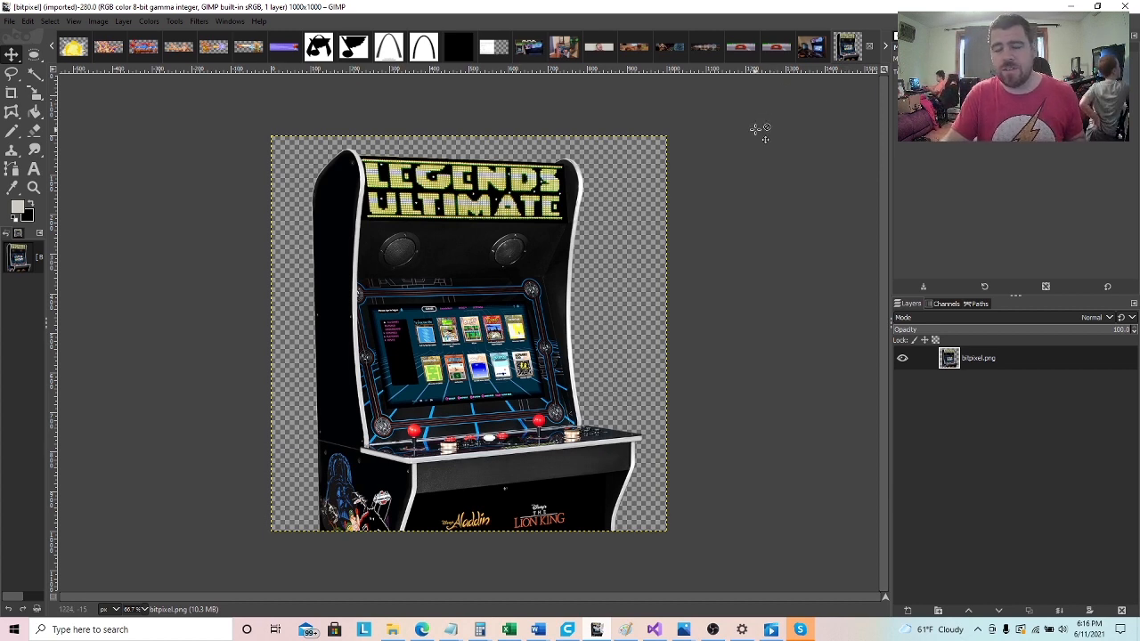
mouse_move(757, 147)
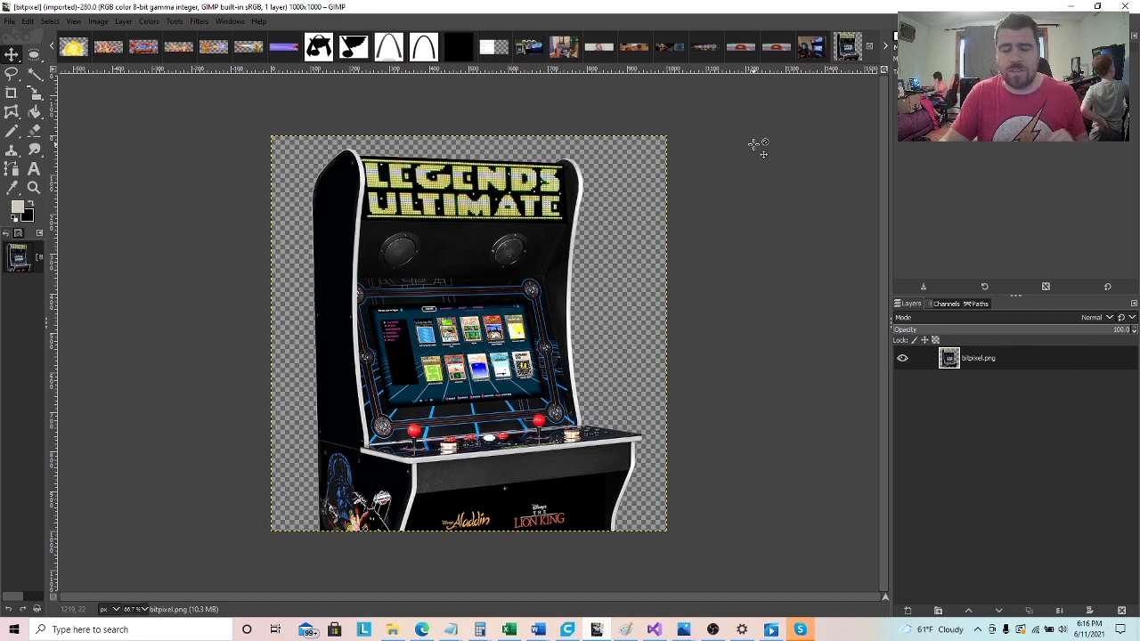
mouse_move(609, 220)
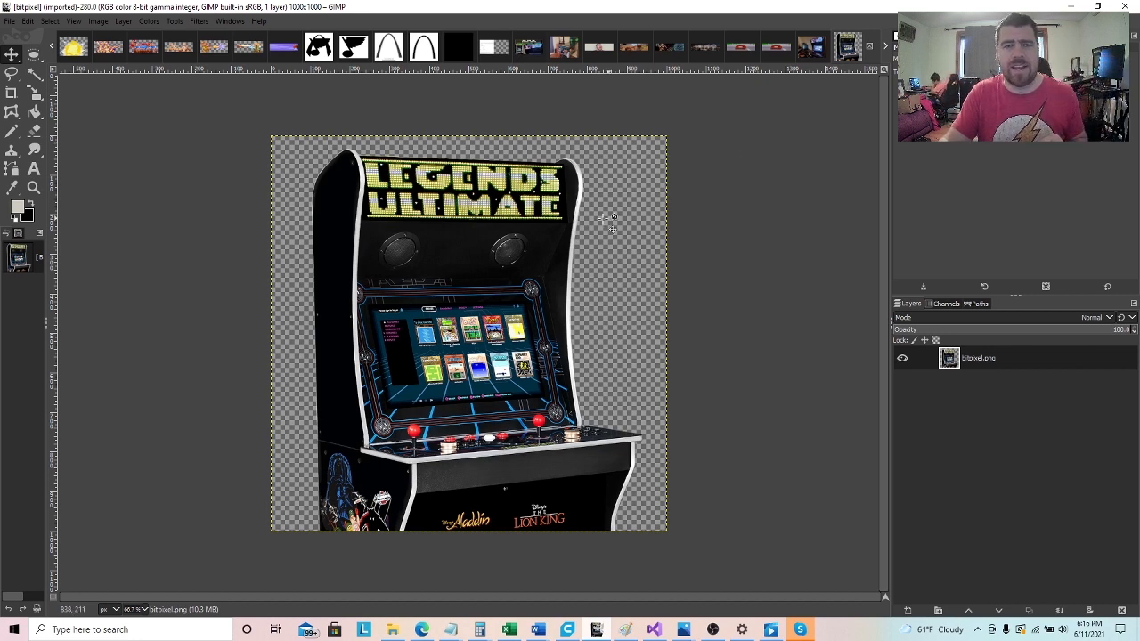
Load aladdin.gif from Downloads into GIMP as a new eight-frame image.
left_click(10, 21)
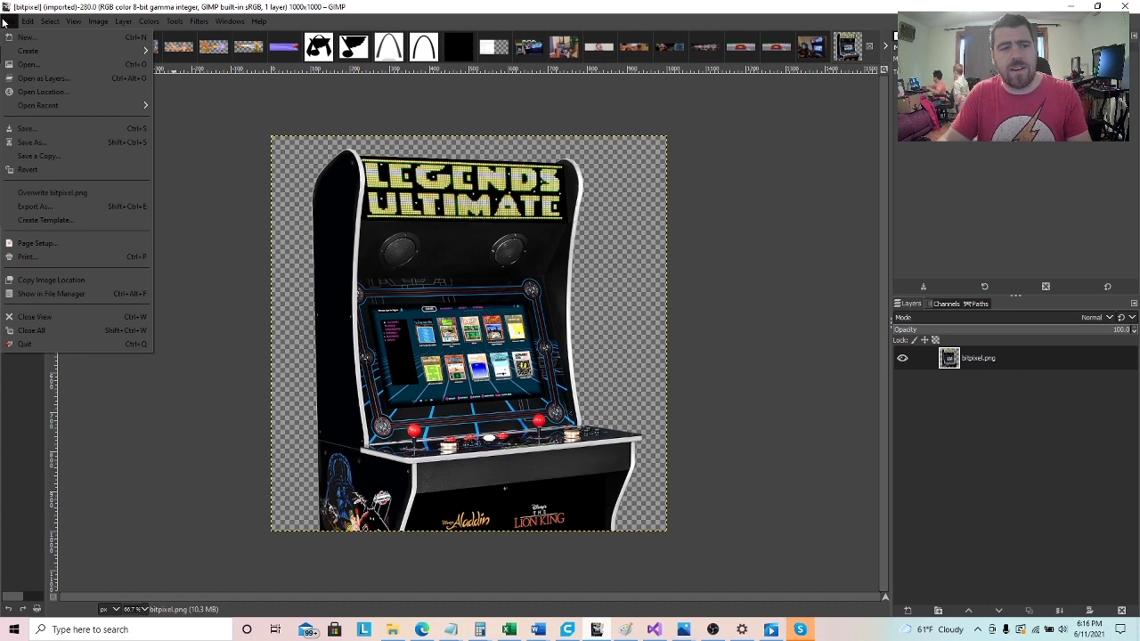
left_click(28, 65)
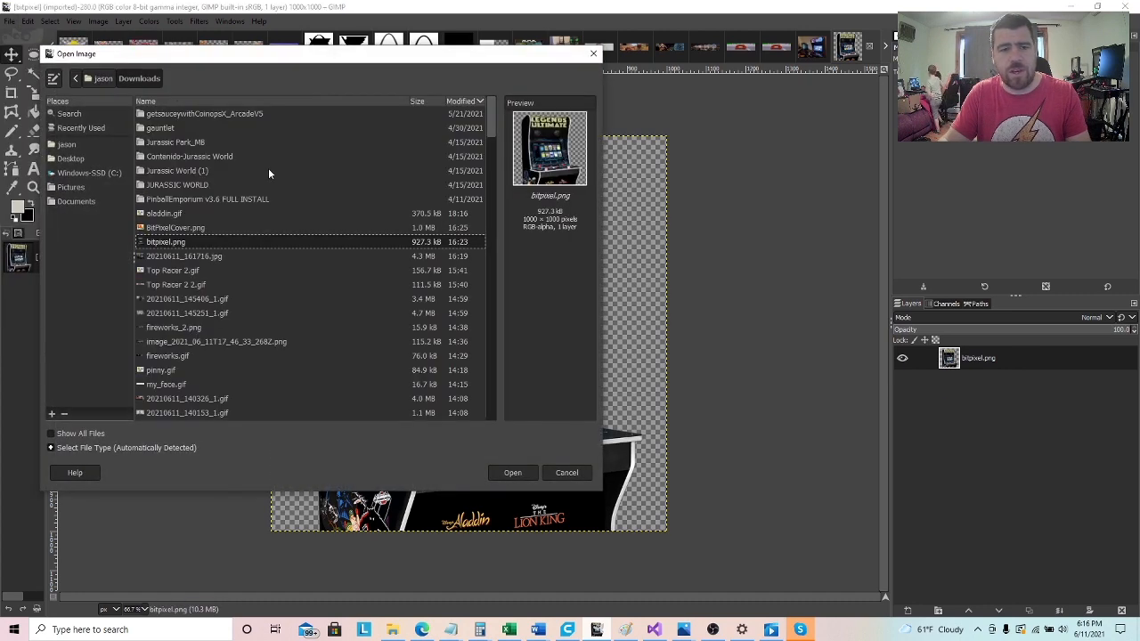
mouse_move(194, 264)
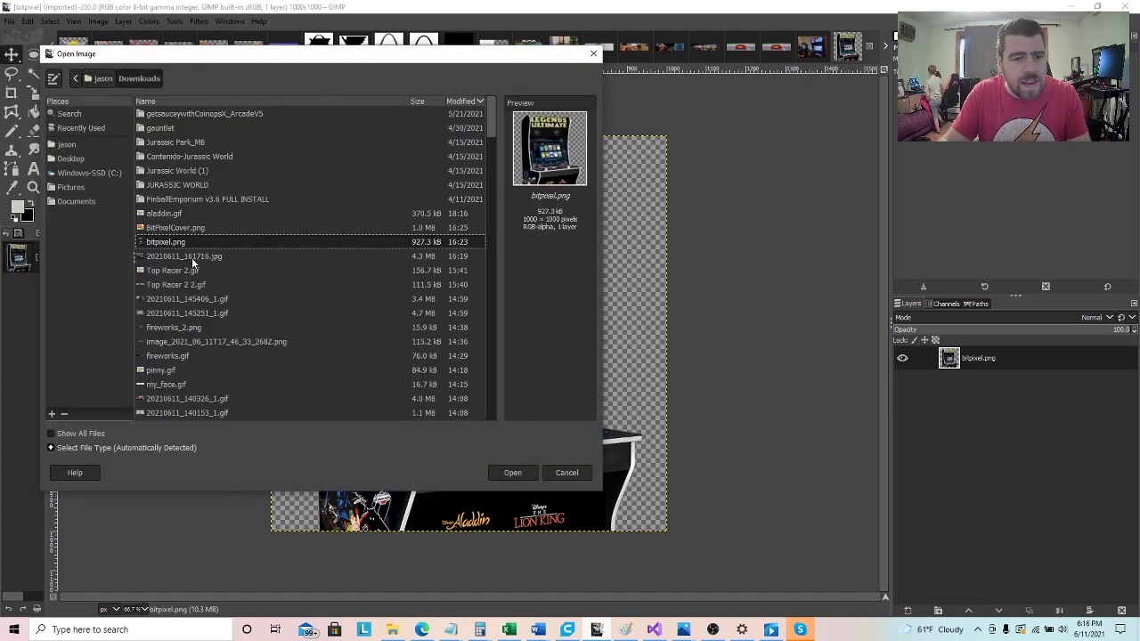
left_click(164, 213)
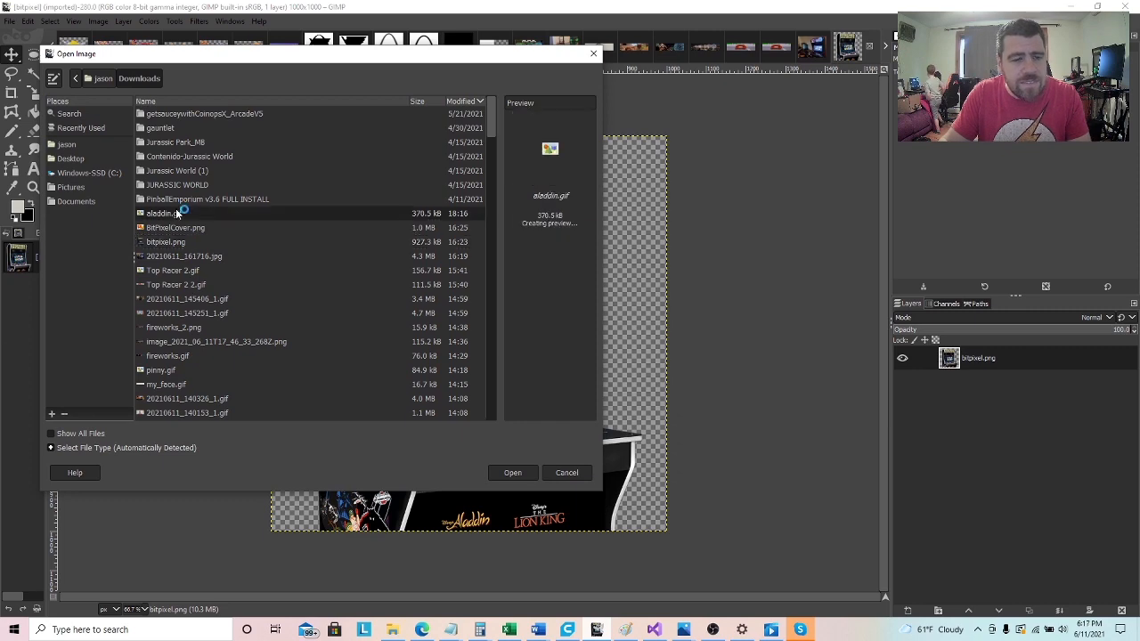
left_click(512, 472)
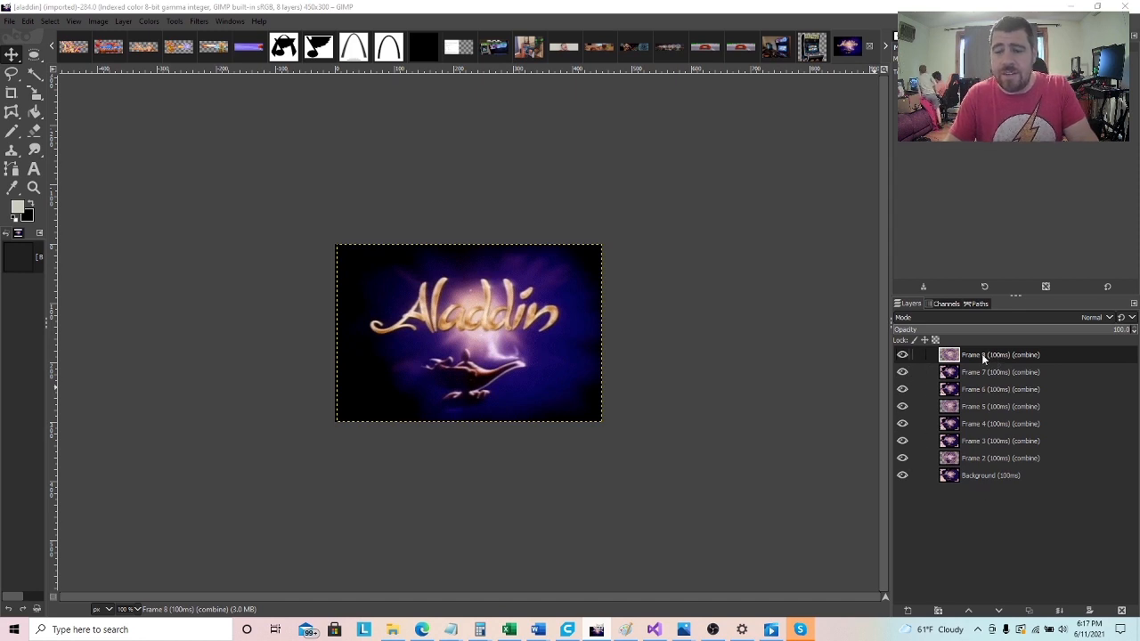
mouse_move(991, 512)
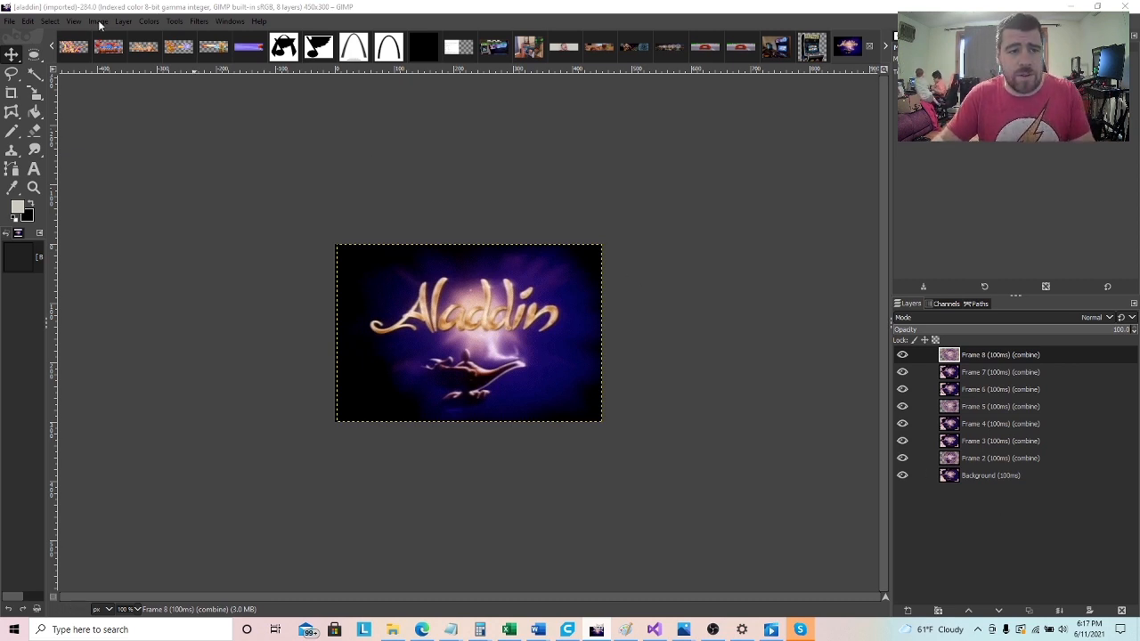
Scale the Aladdin image to width 128, with height 85 linked.
left_click(98, 20)
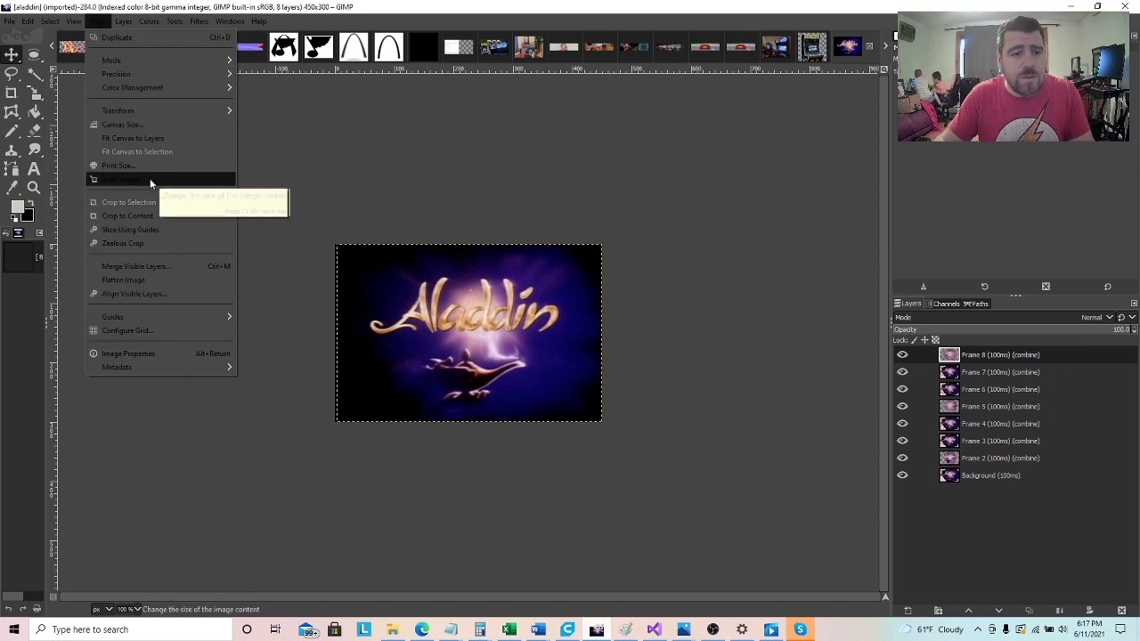
mouse_move(107, 62)
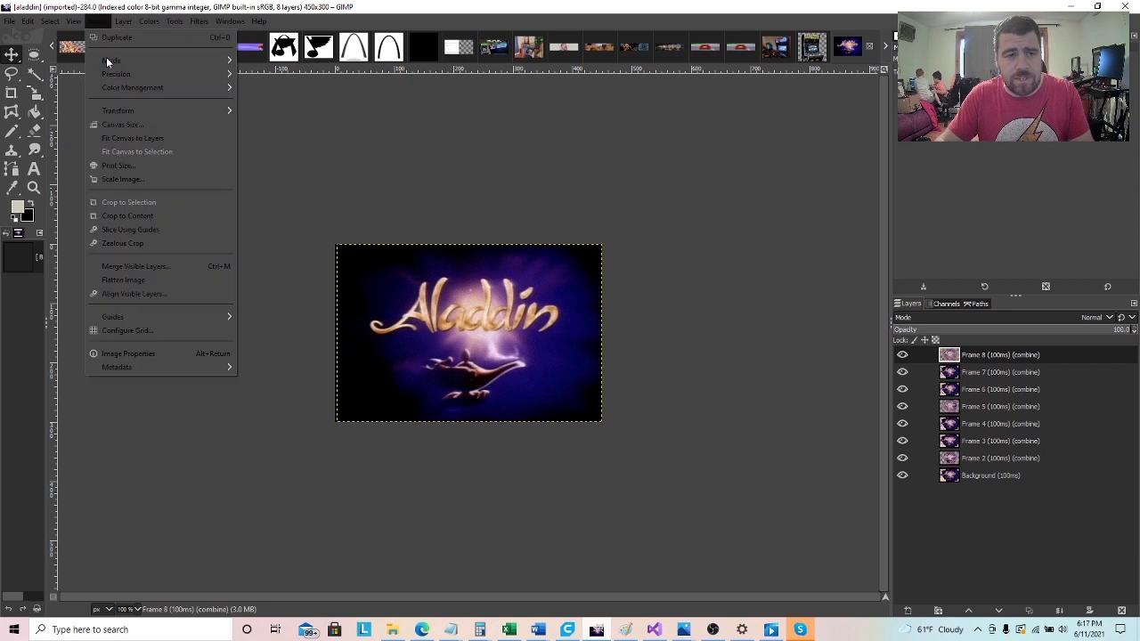
left_click(122, 179)
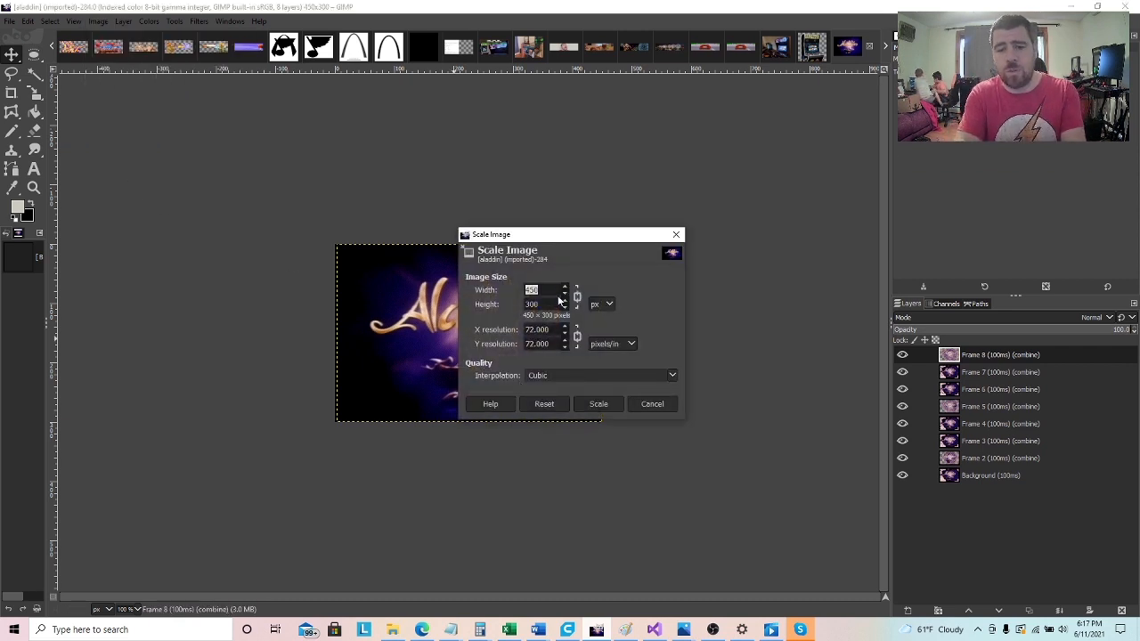
type("128")
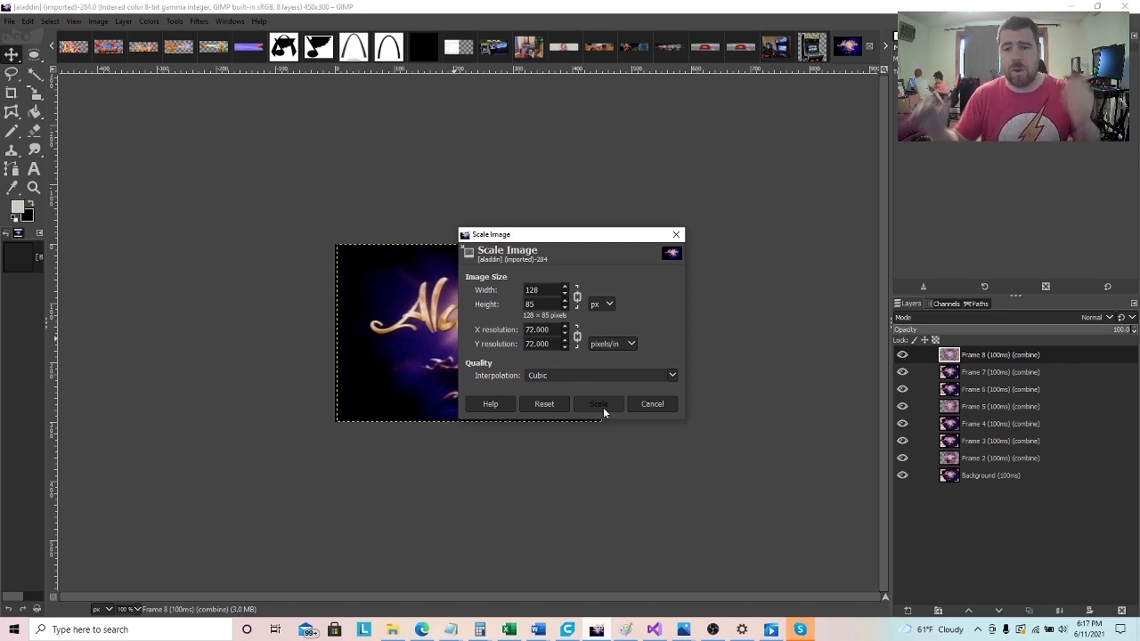
left_click(598, 403)
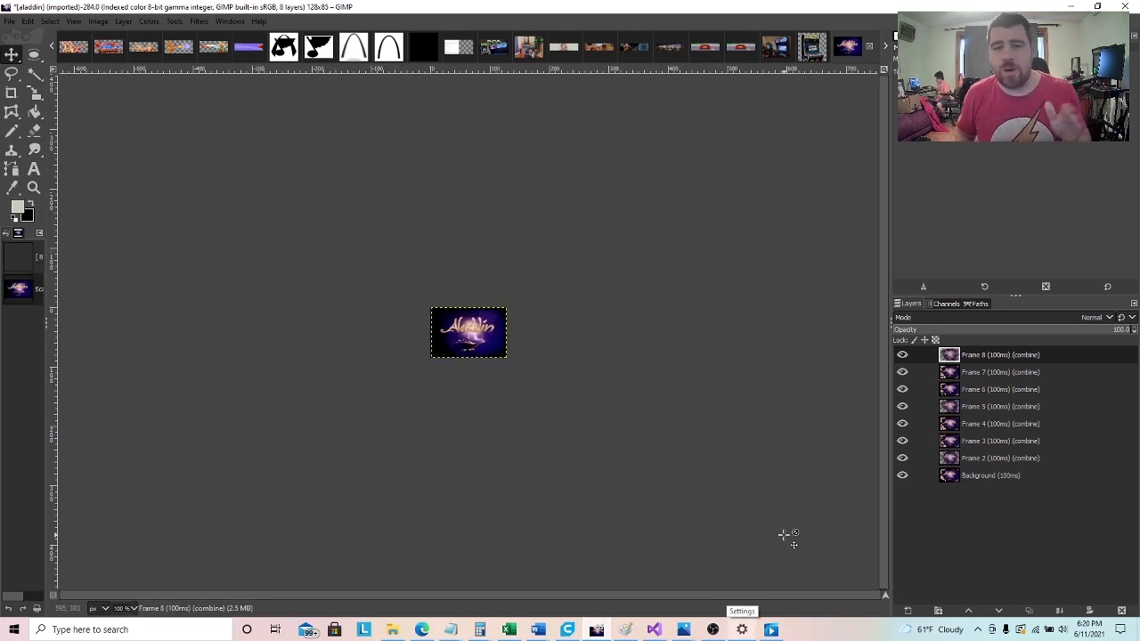
mouse_move(753, 500)
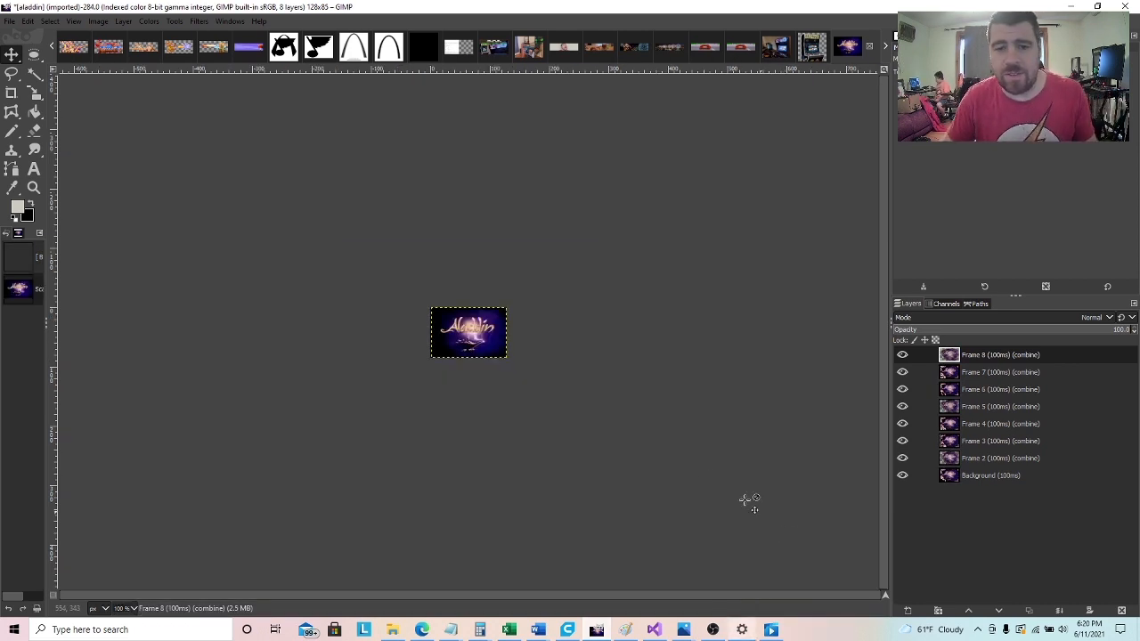
mouse_move(706, 474)
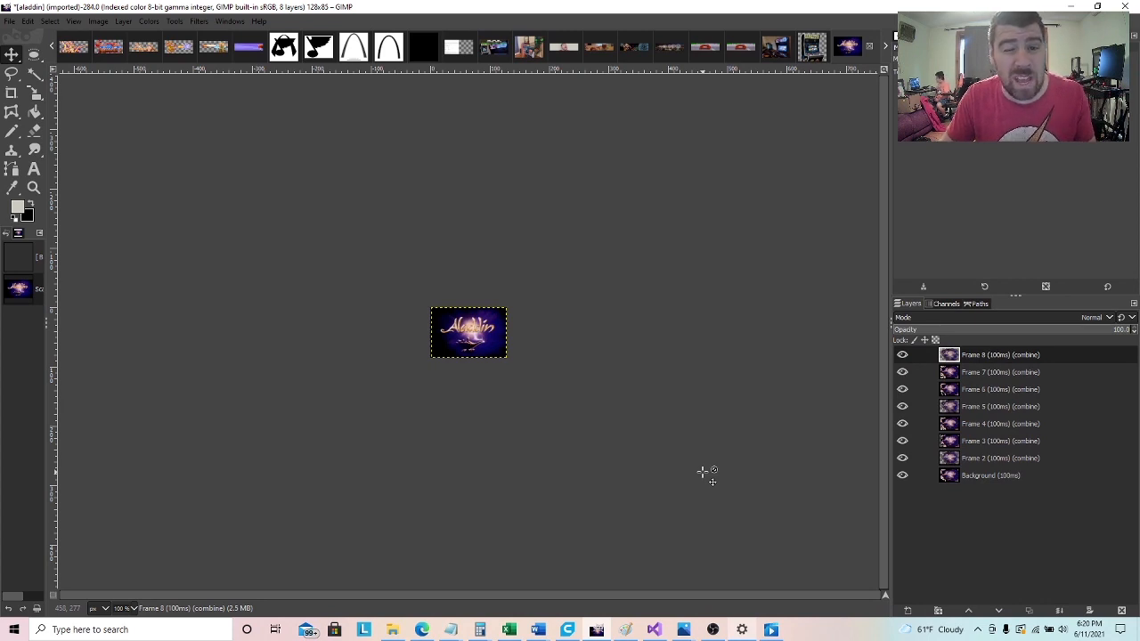
mouse_move(160, 115)
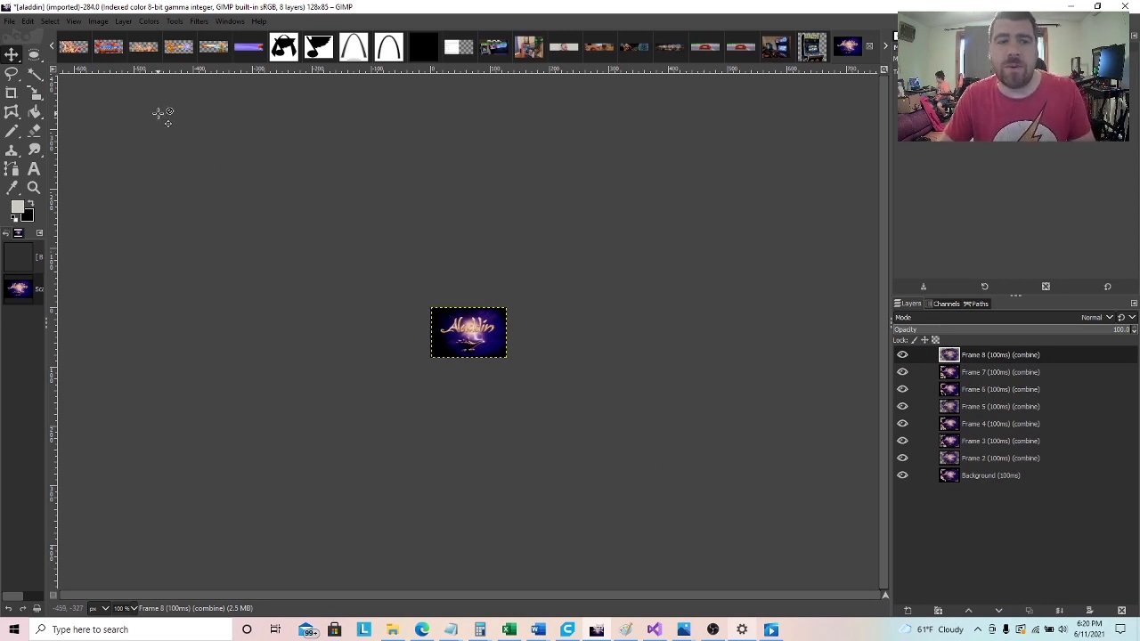
Bring up the Image menu over the scaled 128 × 85 Aladdin GIF.
left_click(98, 22)
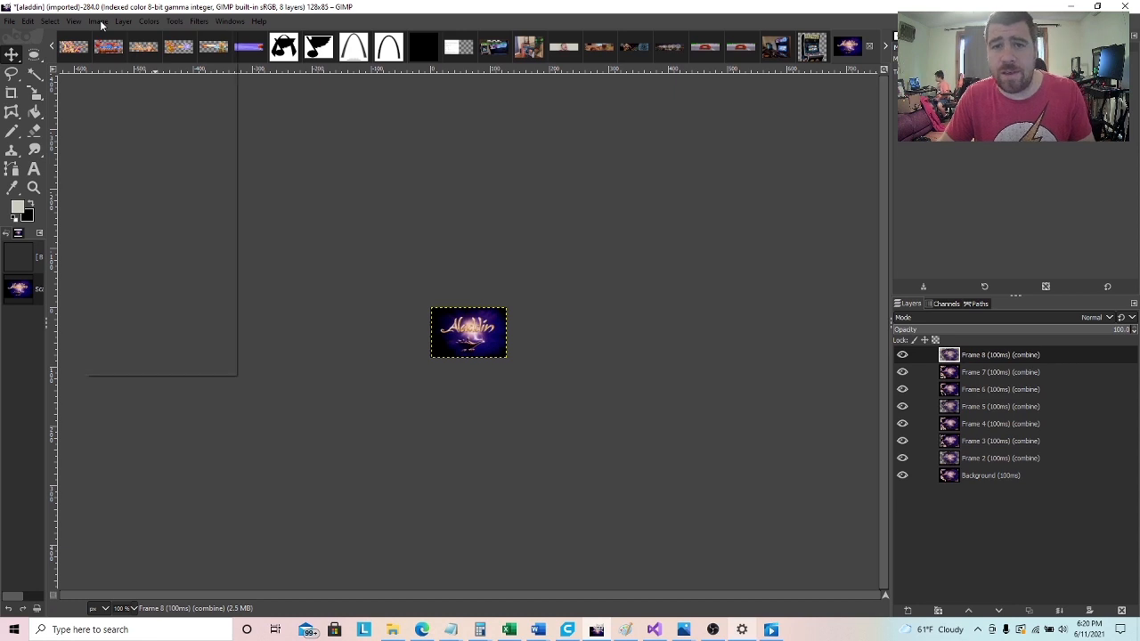
Resize the canvas to 128 × 32 with a Y offset of -13.
left_click(98, 21)
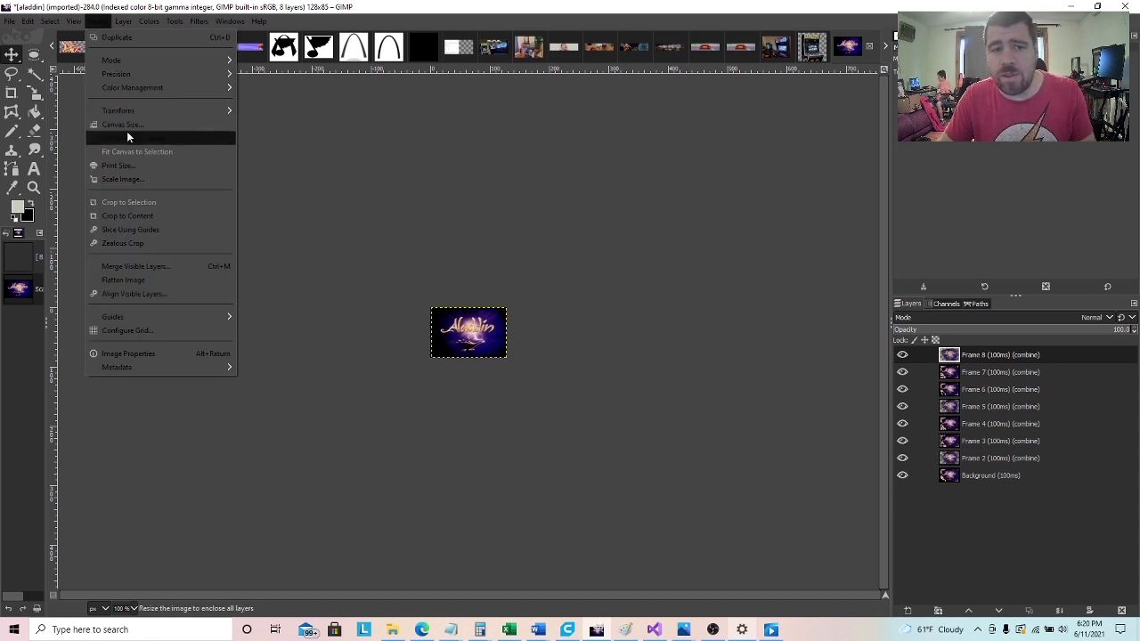
left_click(122, 124)
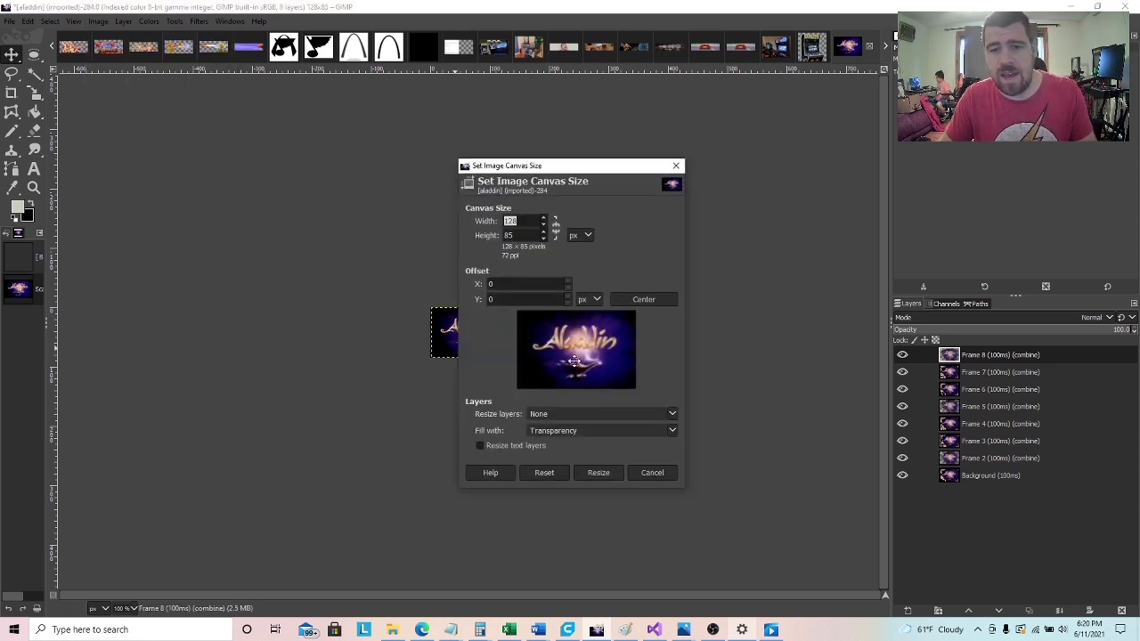
mouse_move(543, 319)
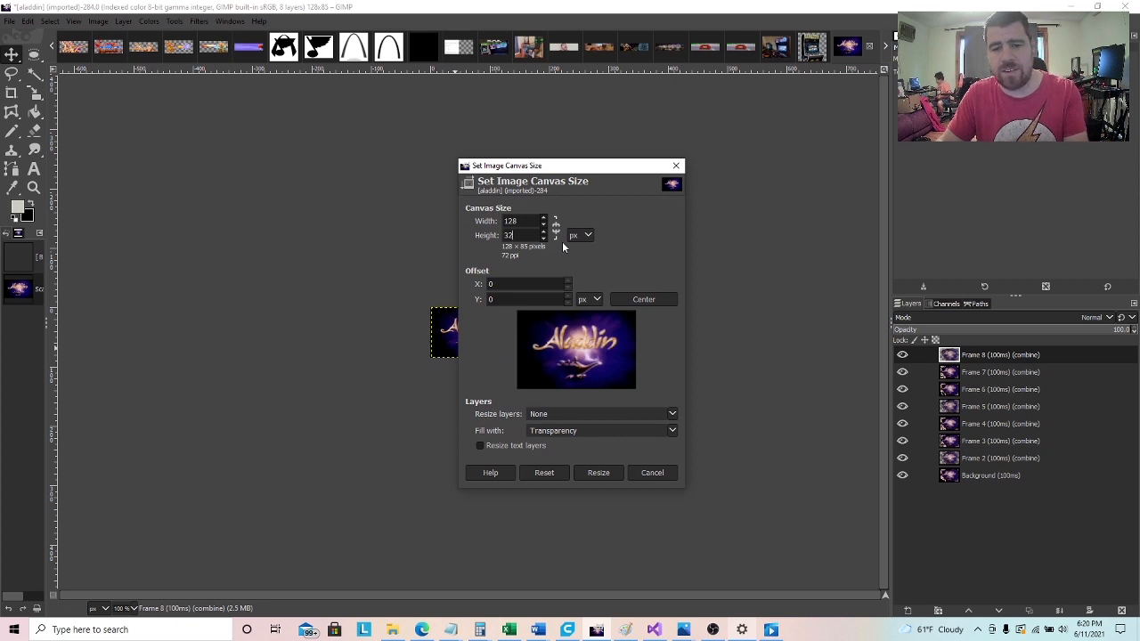
type("32")
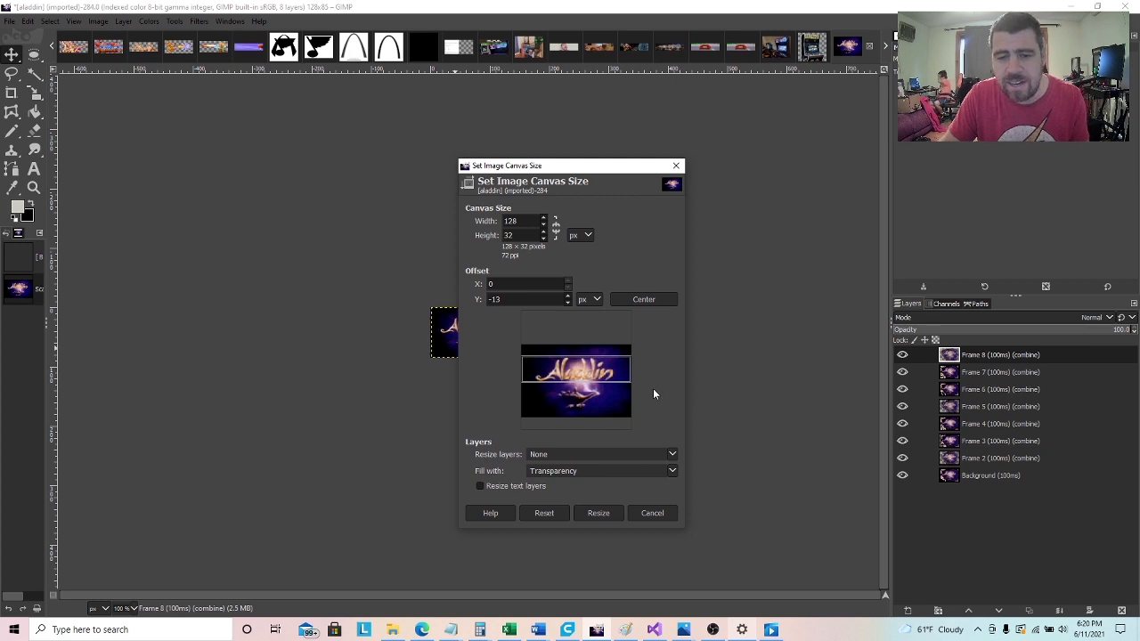
left_click(598, 513)
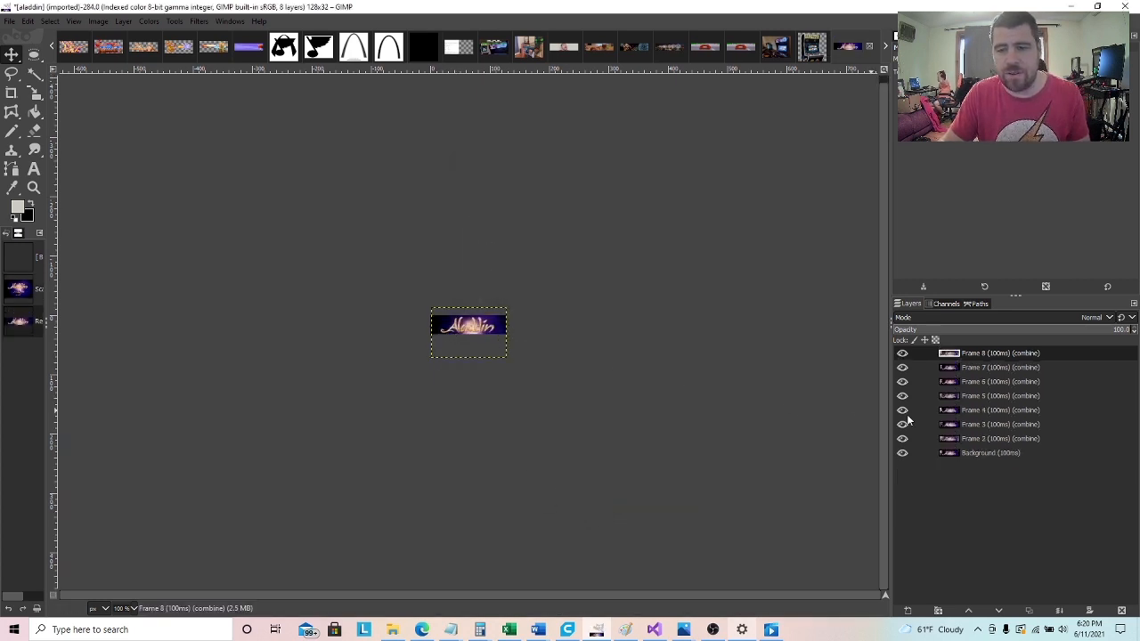
Select the Frame 2 and Background layers in the Layers panel.
left_click(997, 438)
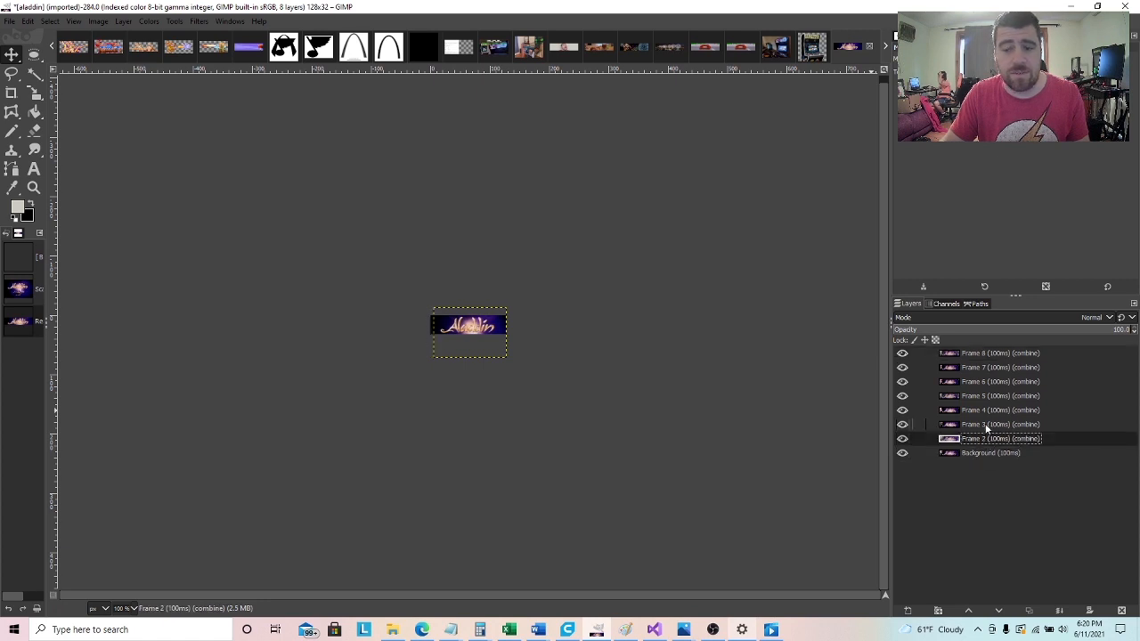
left_click(979, 453)
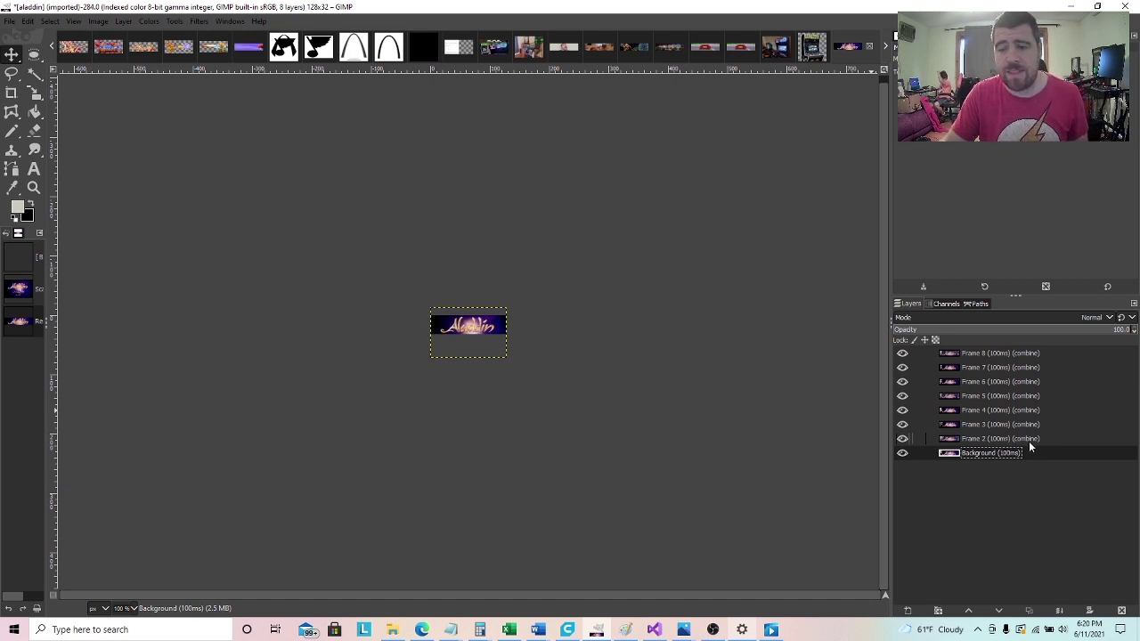
mouse_move(1031, 445)
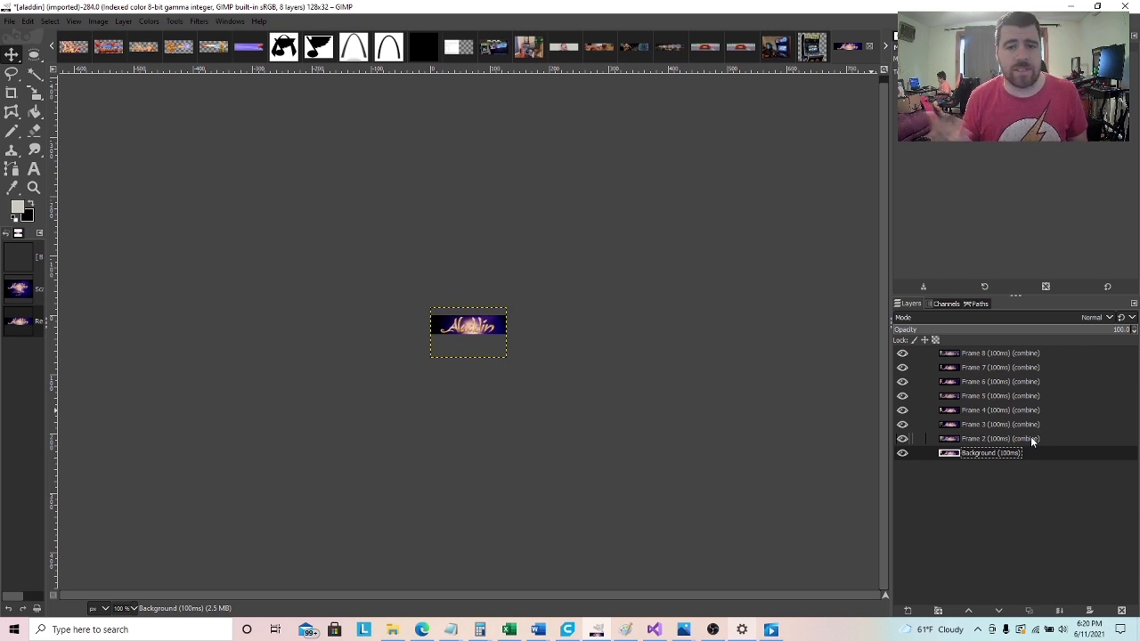
left_click(980, 452)
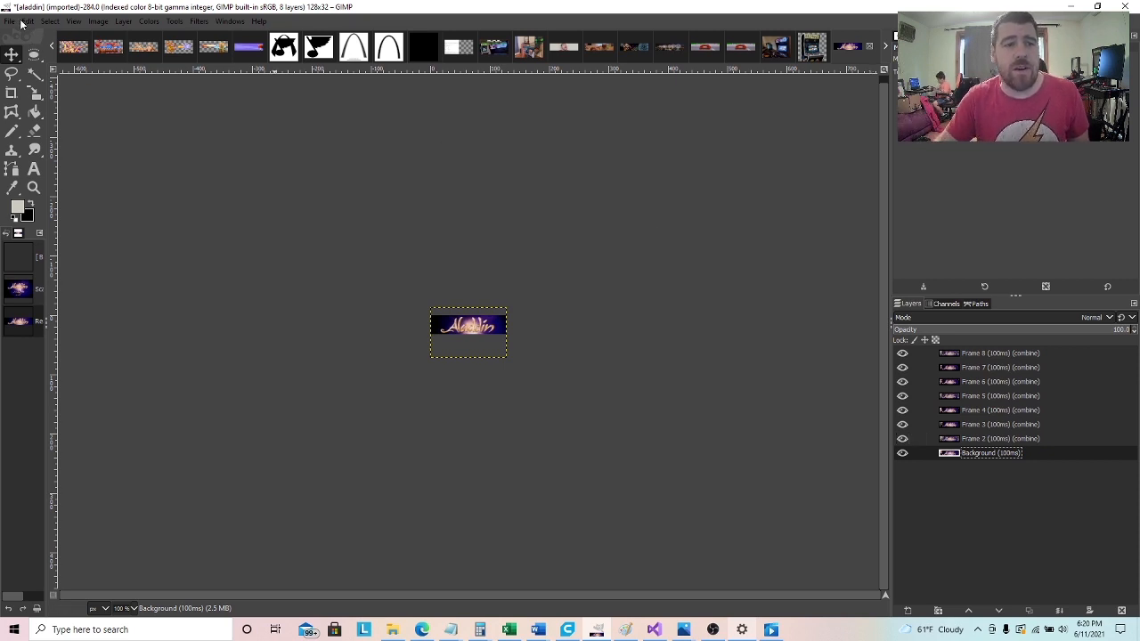
Export as animated GIF, replacing aladdin.gif in Downloads and cropping layers to image.
left_click(9, 21)
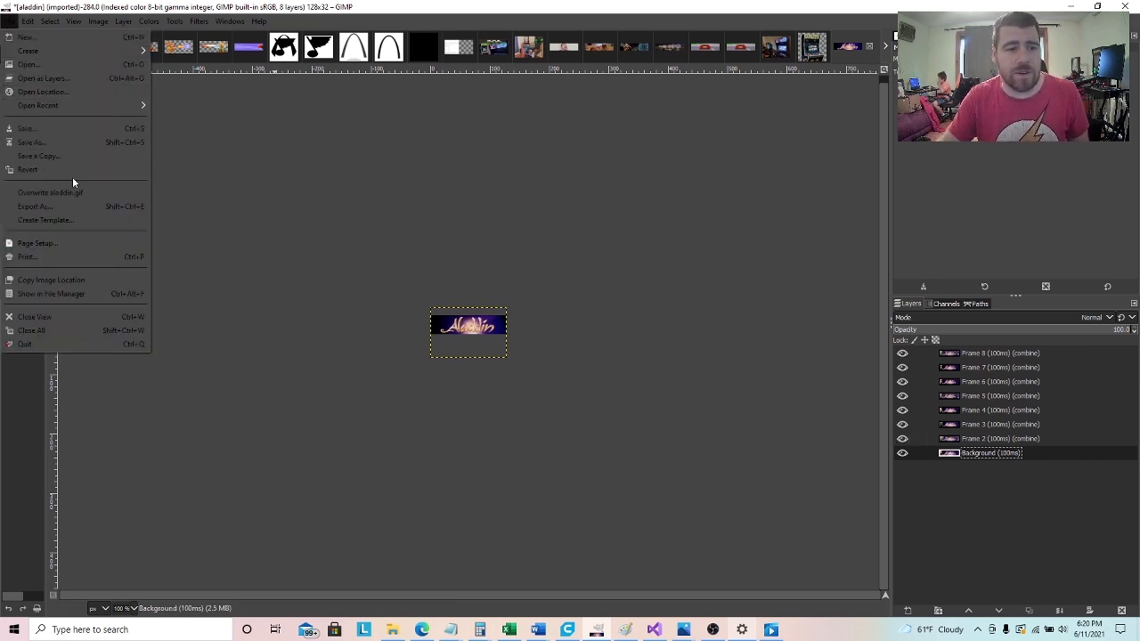
left_click(34, 207)
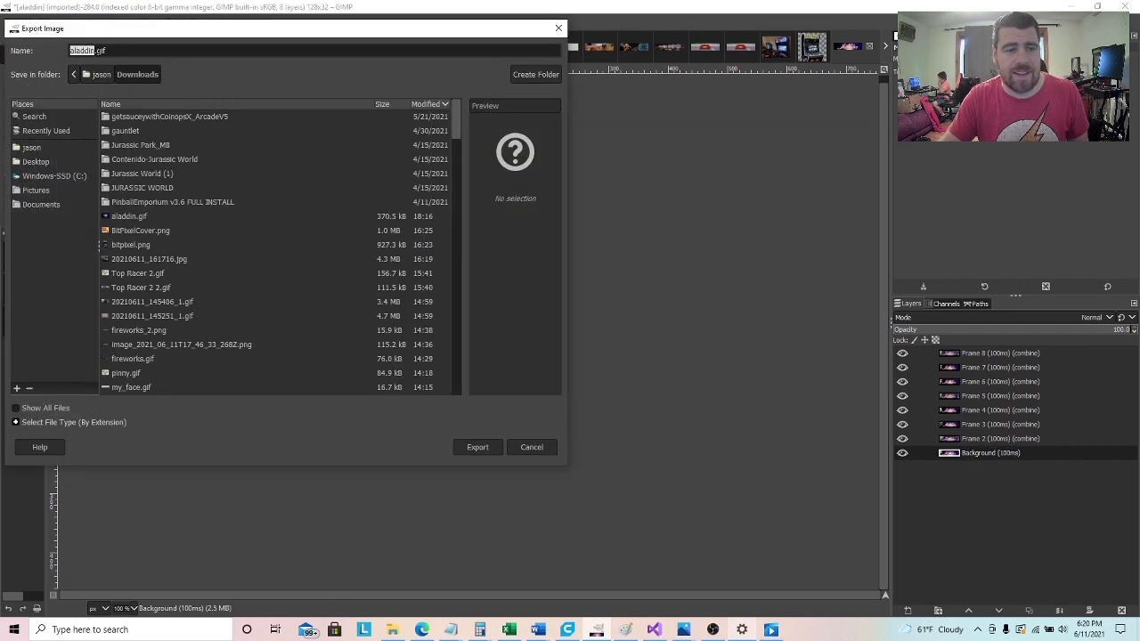
mouse_move(471, 436)
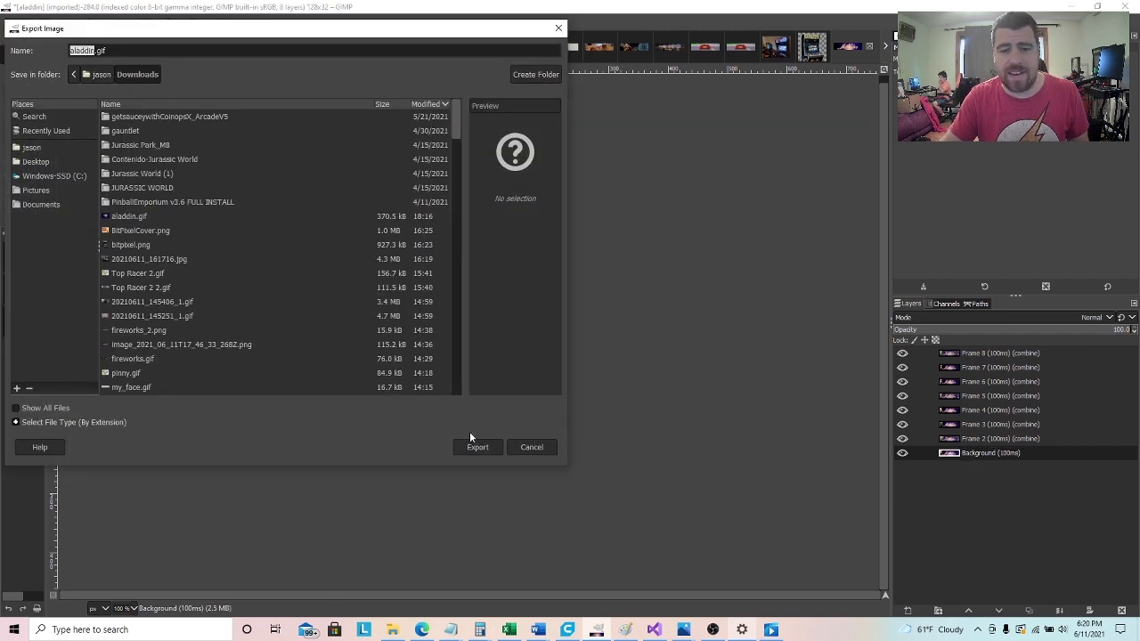
left_click(477, 447)
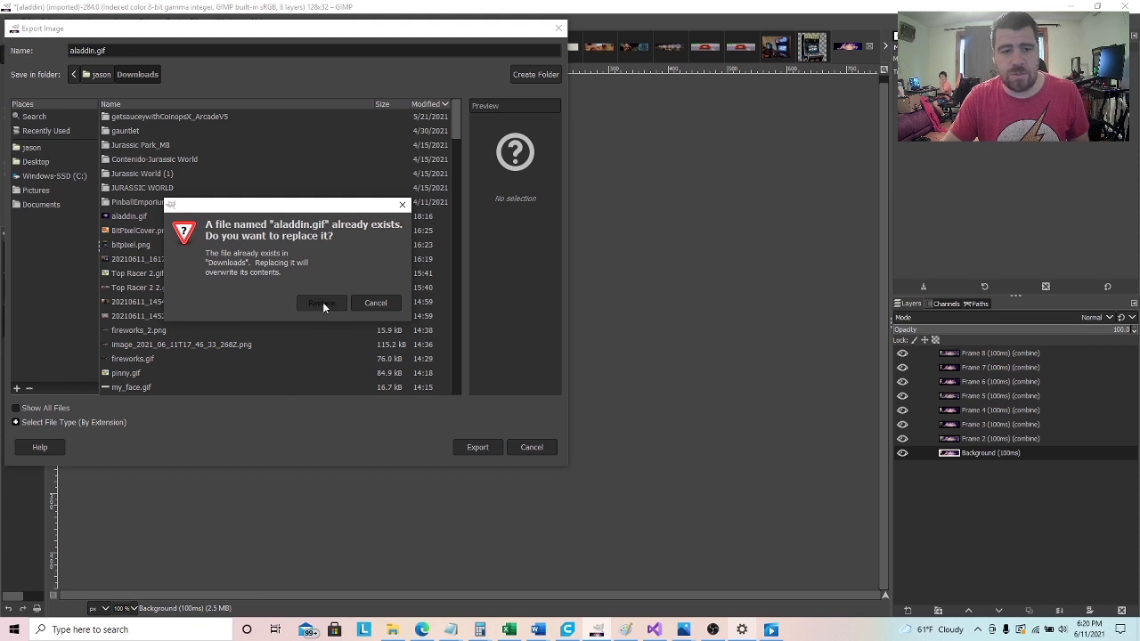
left_click(320, 303)
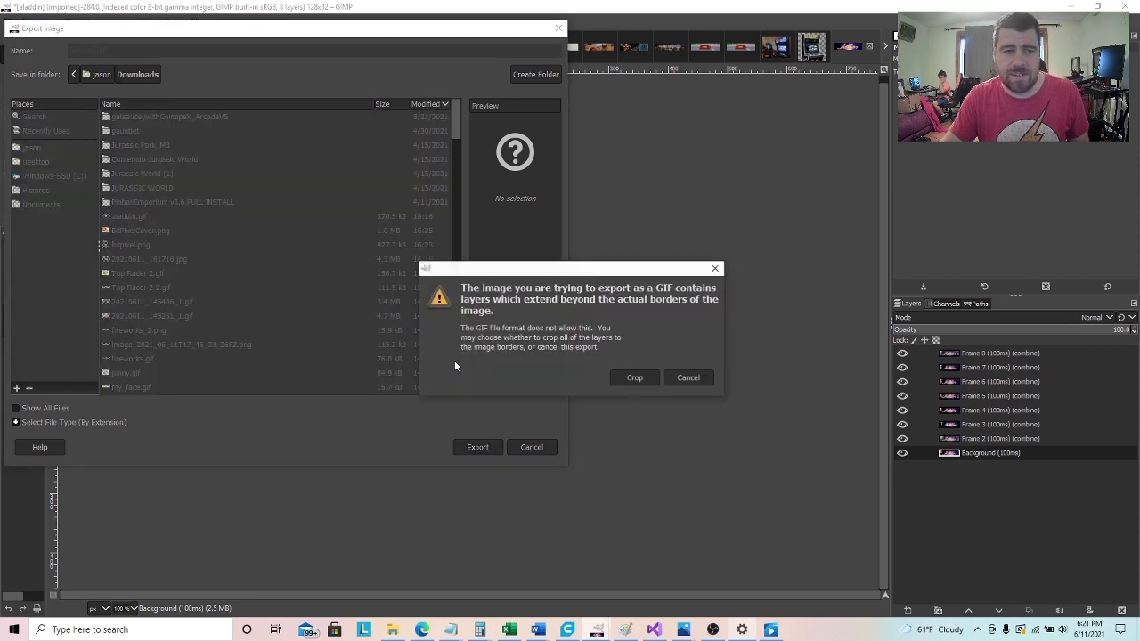
left_click(634, 378)
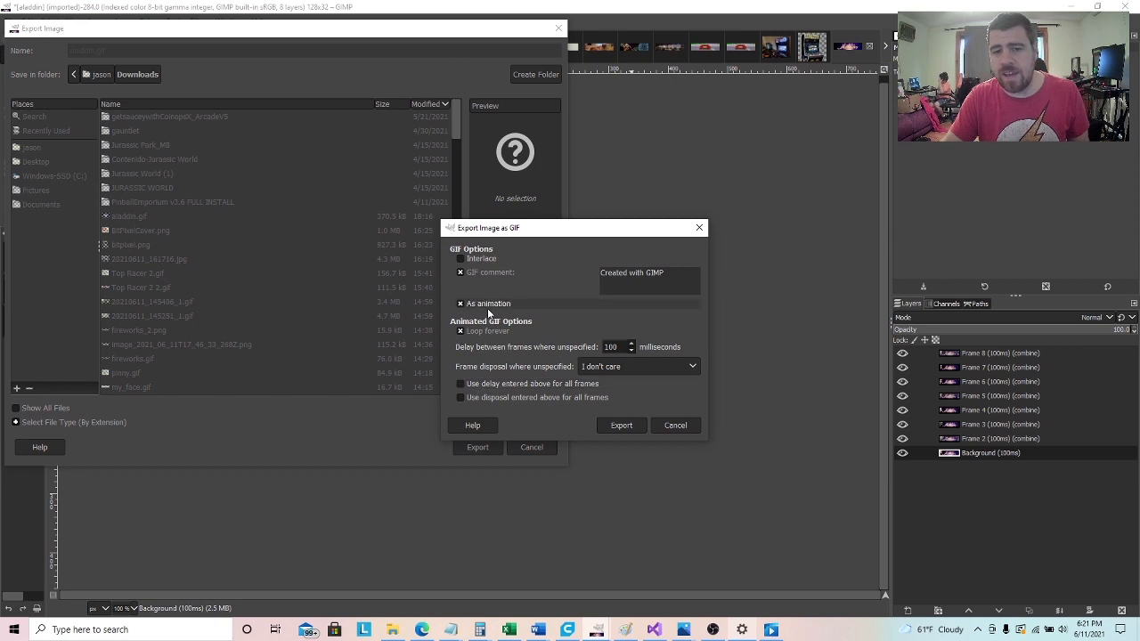
left_click(620, 425)
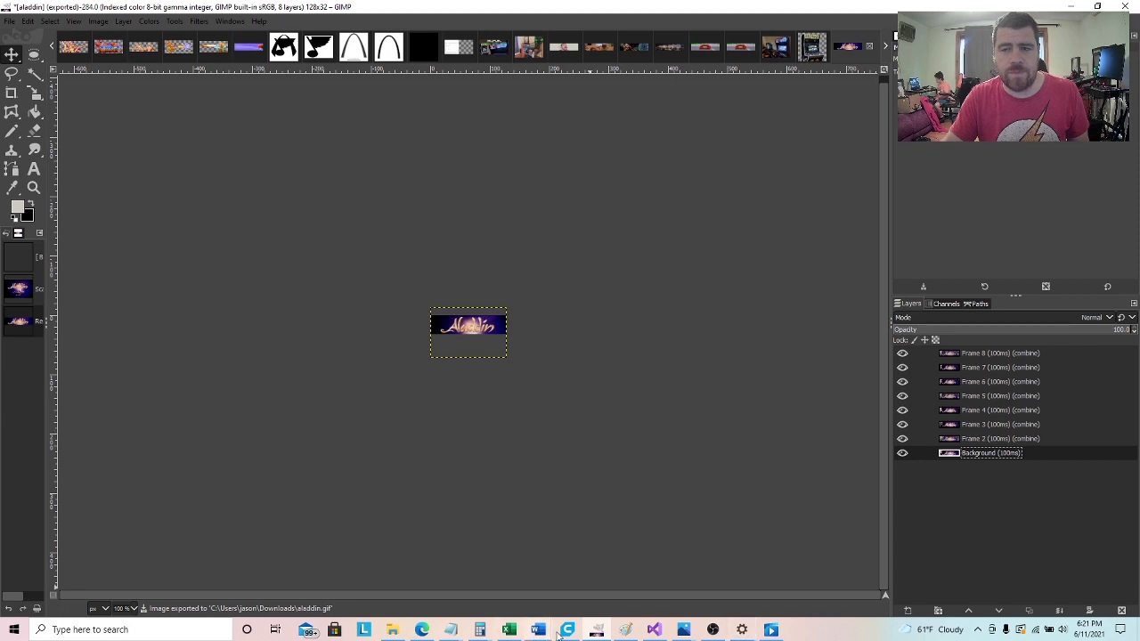
Confirm the new 22 KB aladdin.gif in Explorer's Downloads, then return to GIMP.
left_click(392, 629)
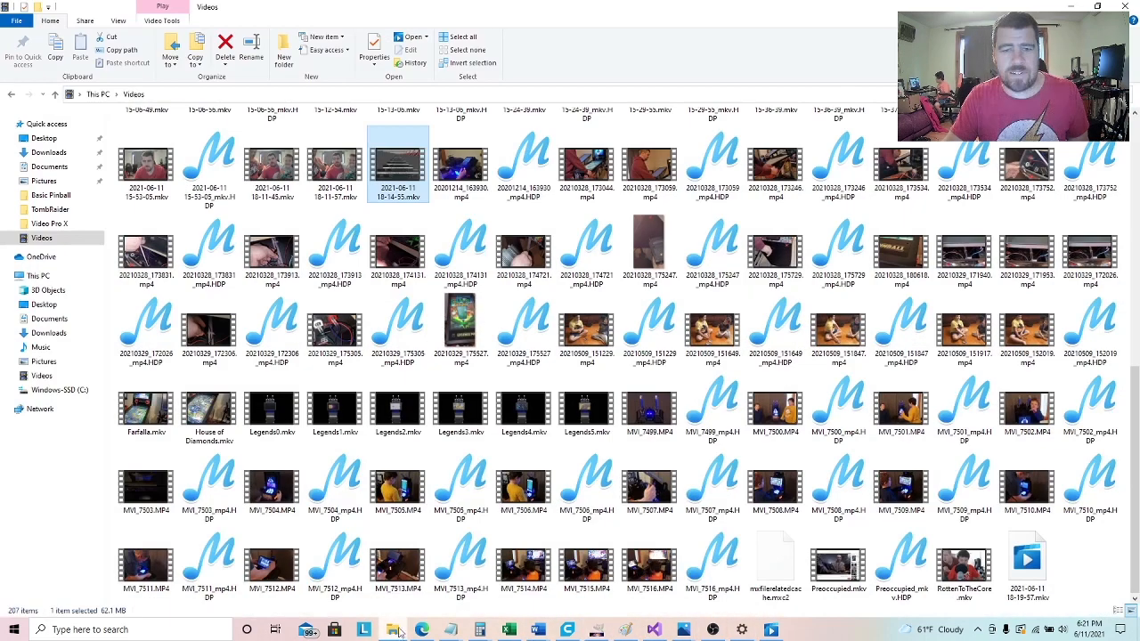
left_click(48, 152)
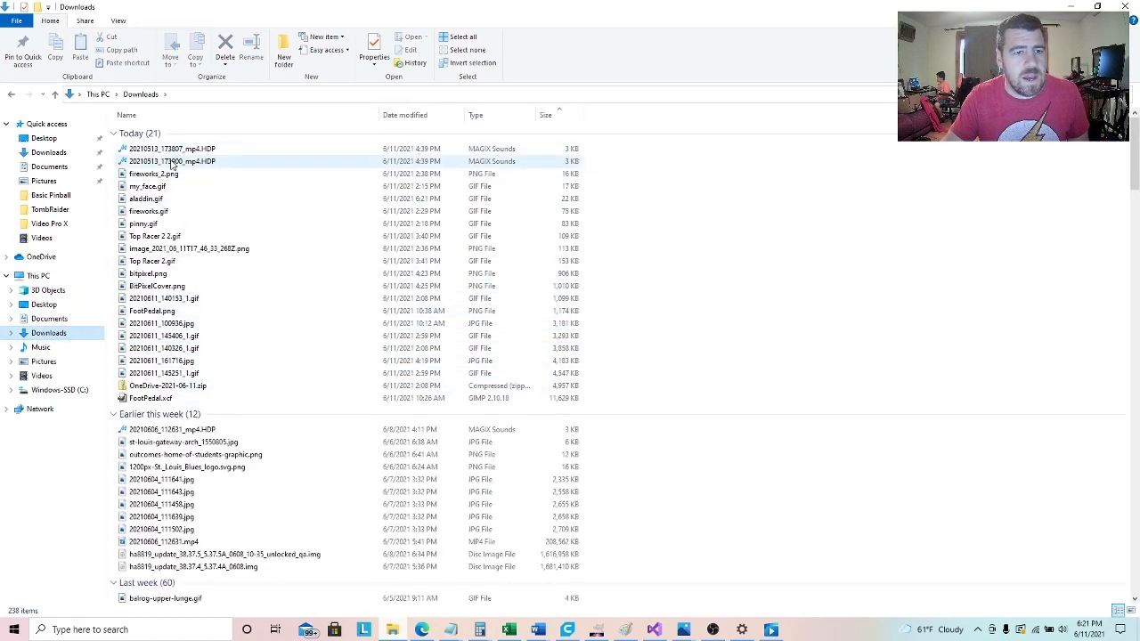
left_click(190, 248)
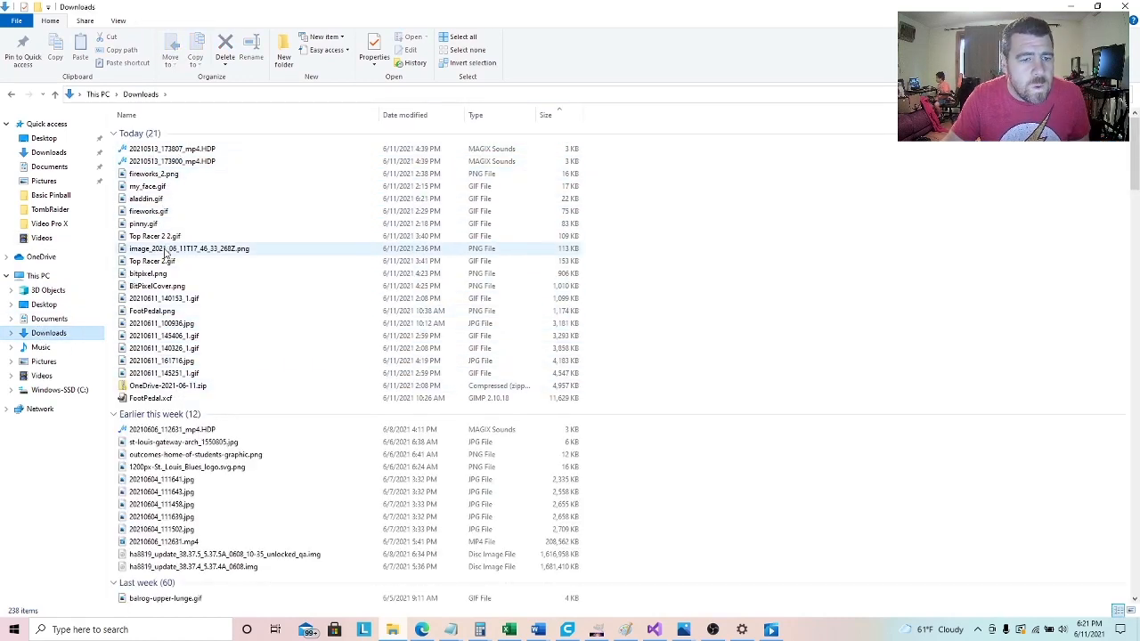
double_click(145, 199)
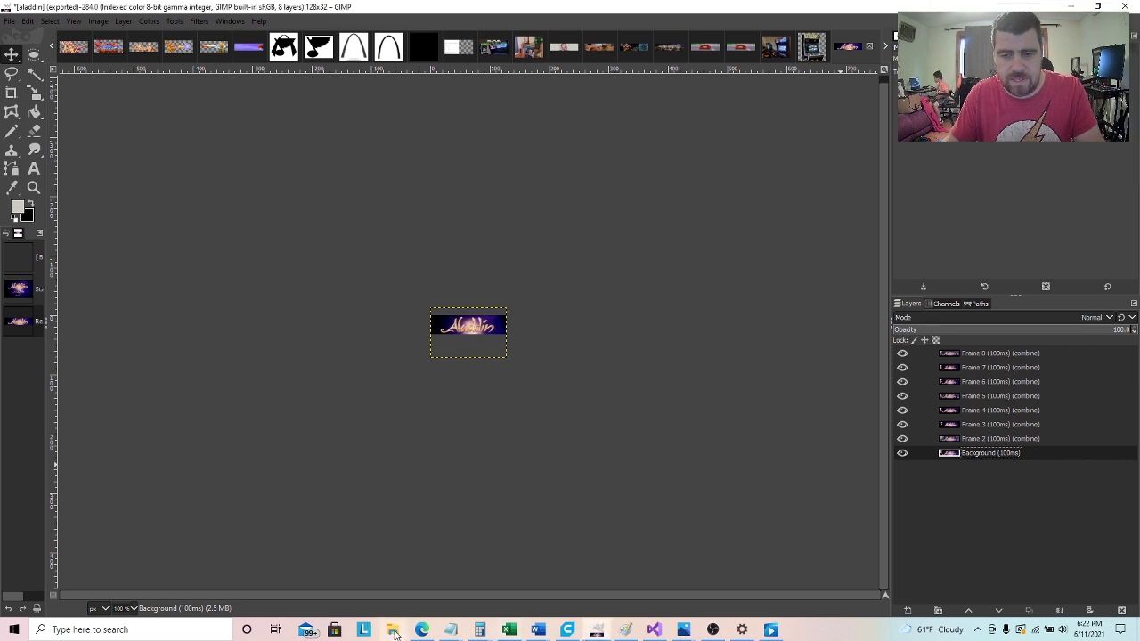
Open the PCX folder on EASTFUN (D:) to show its alu and Settings subfolders.
left_click(392, 629)
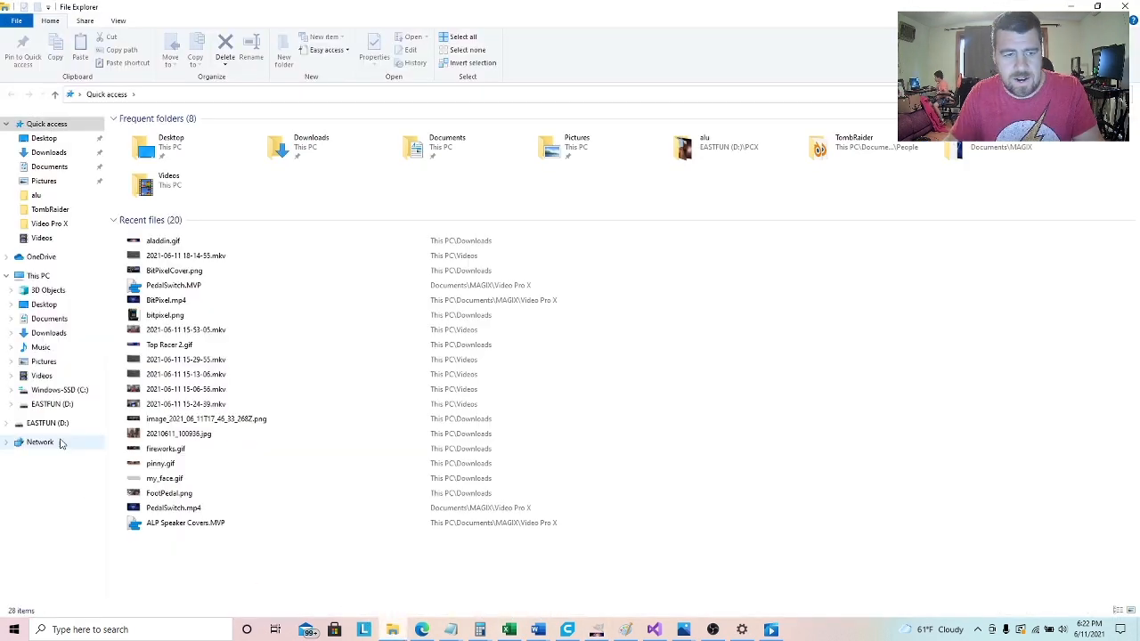
left_click(48, 423)
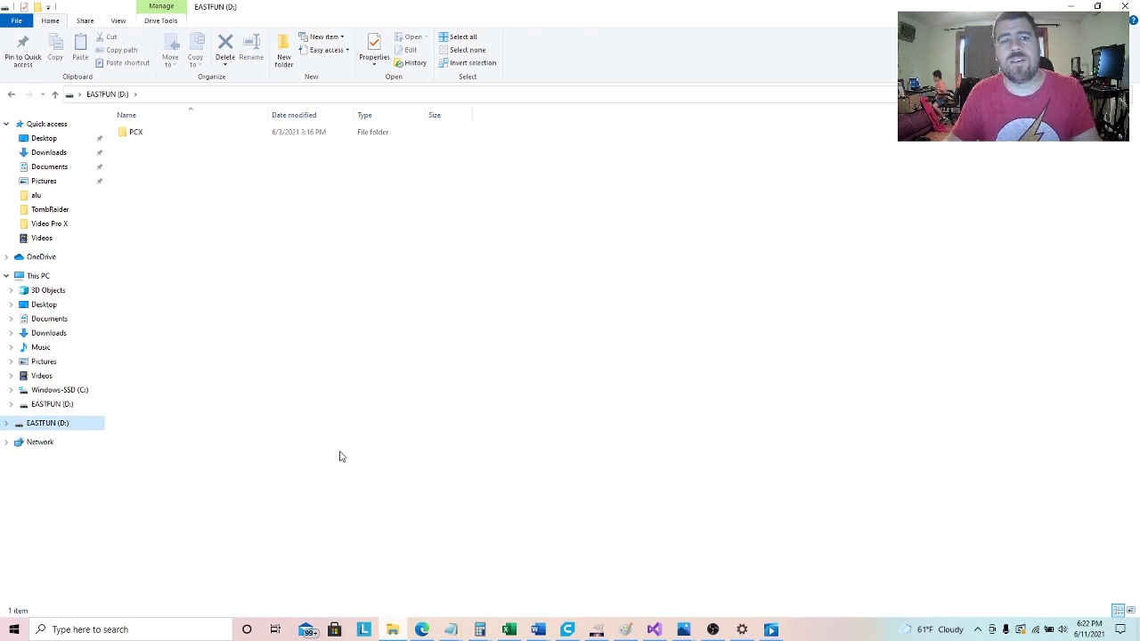
mouse_move(145, 173)
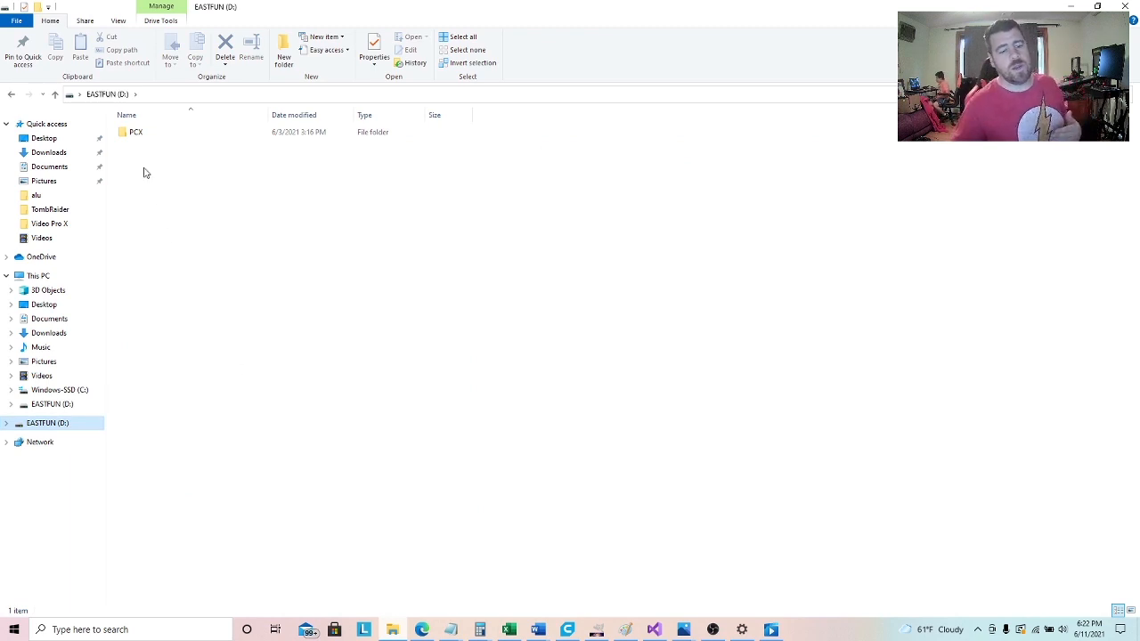
mouse_move(136, 132)
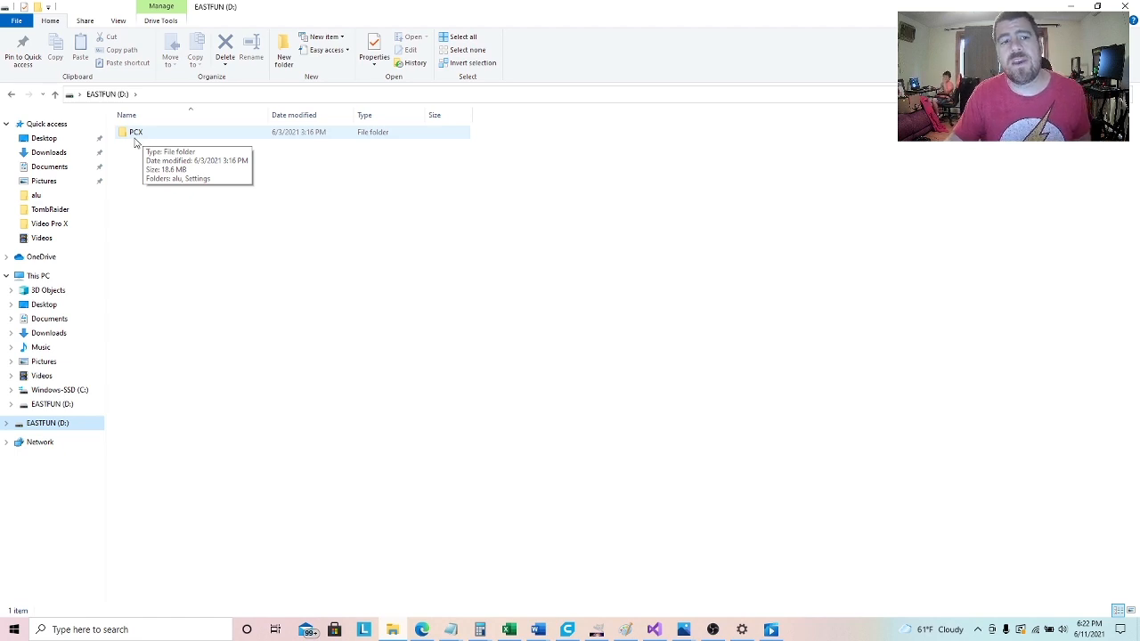
double_click(137, 132)
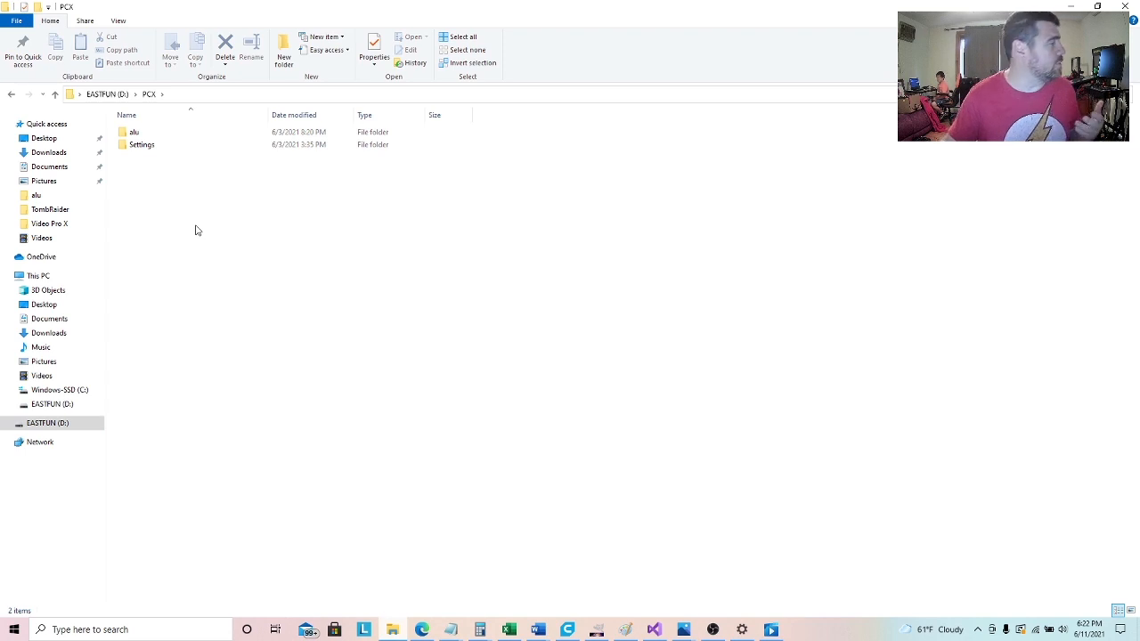
left_click(134, 132)
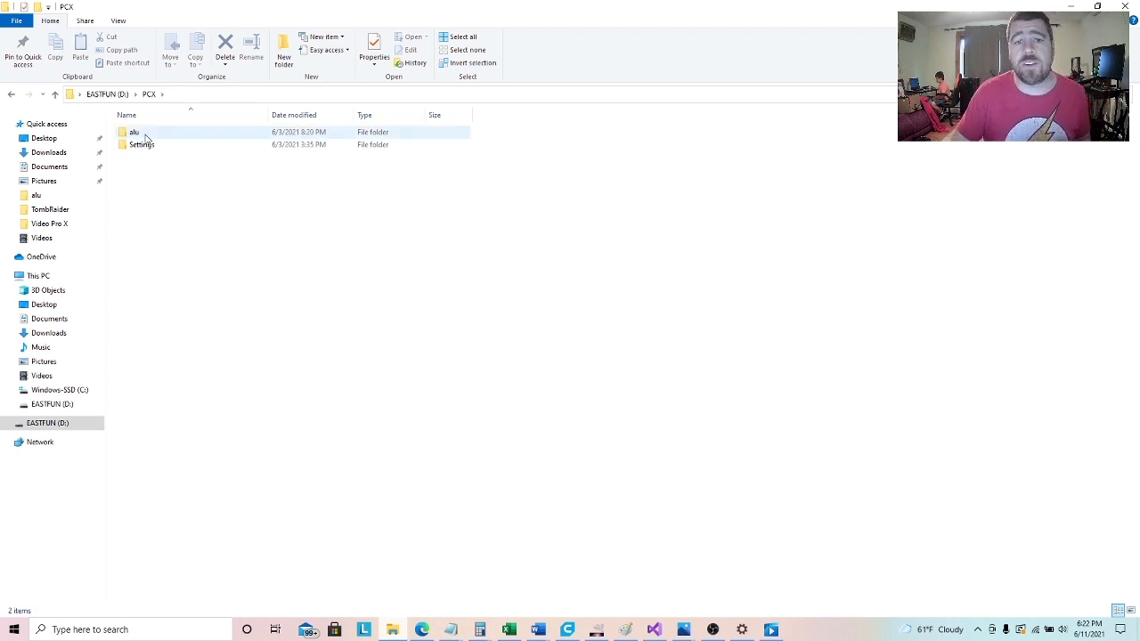
left_click(147, 180)
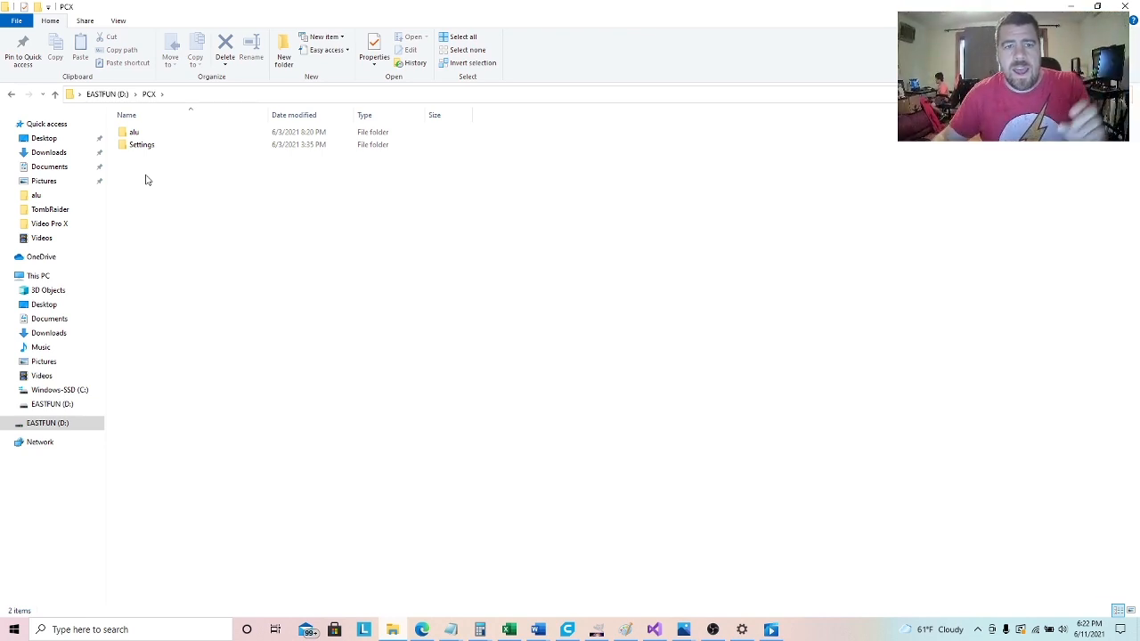
mouse_move(133, 132)
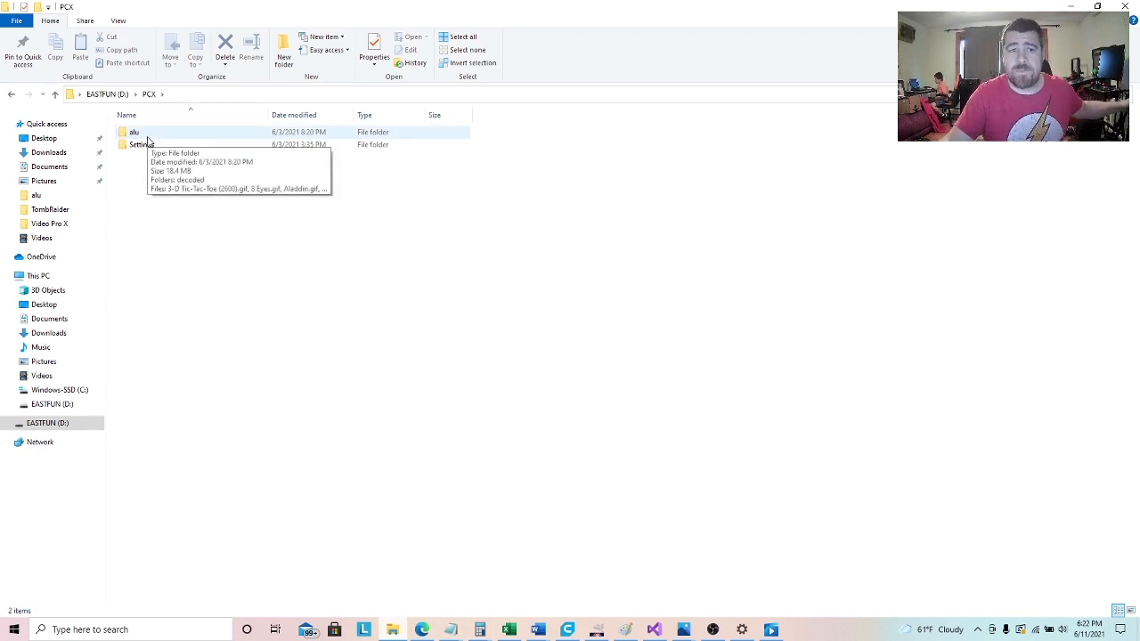
Open the alu folder to view its decoded subfolder and game GIFs.
double_click(134, 132)
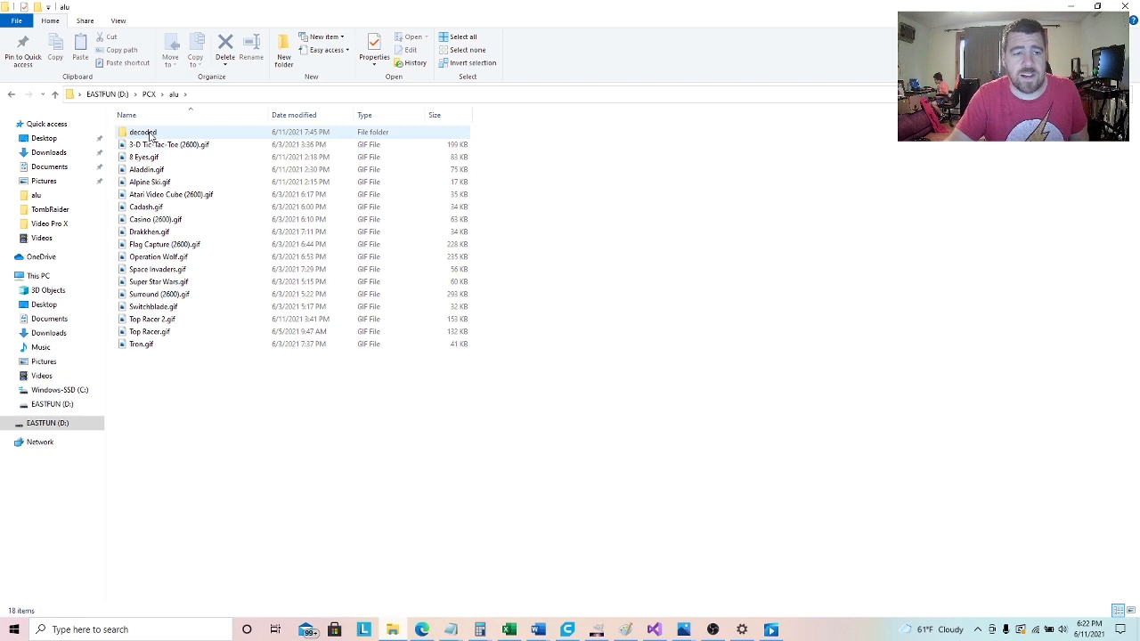
mouse_move(142, 131)
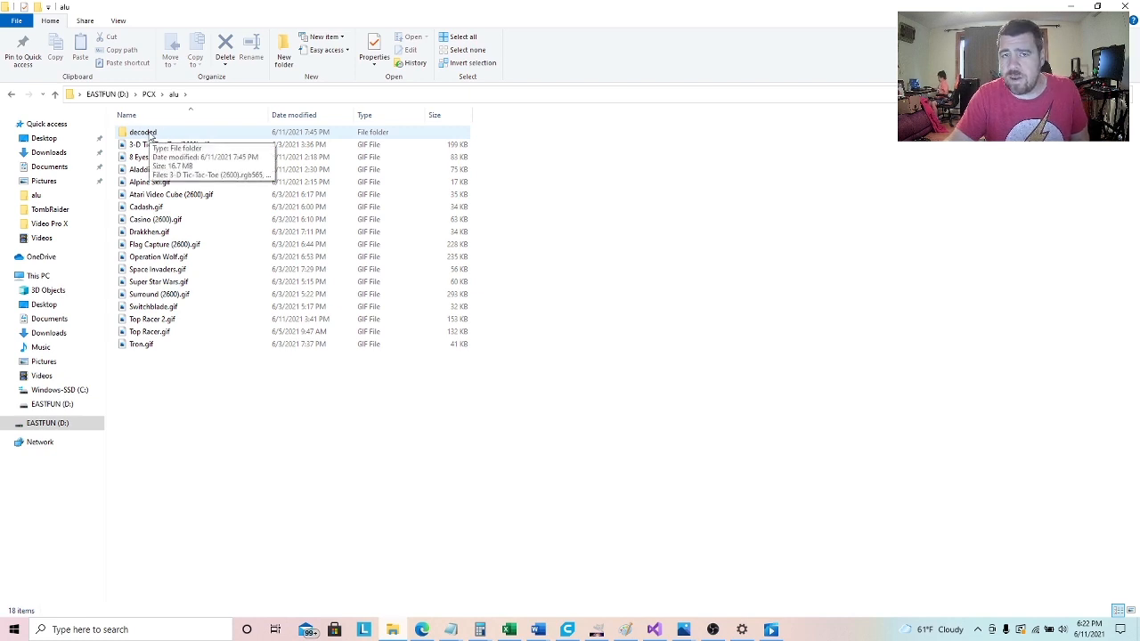
mouse_move(187, 136)
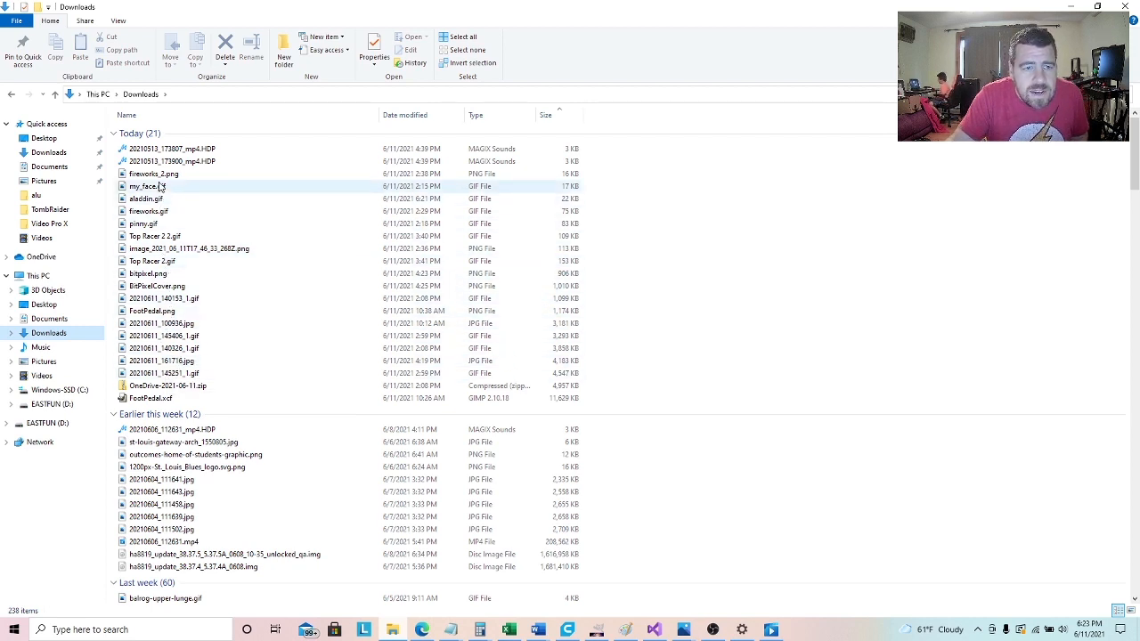
Copy the 22 KB aladdin.gif from Downloads to EASTFUN (D:)\PCX\alu, replacing the old file.
right_click(146, 199)
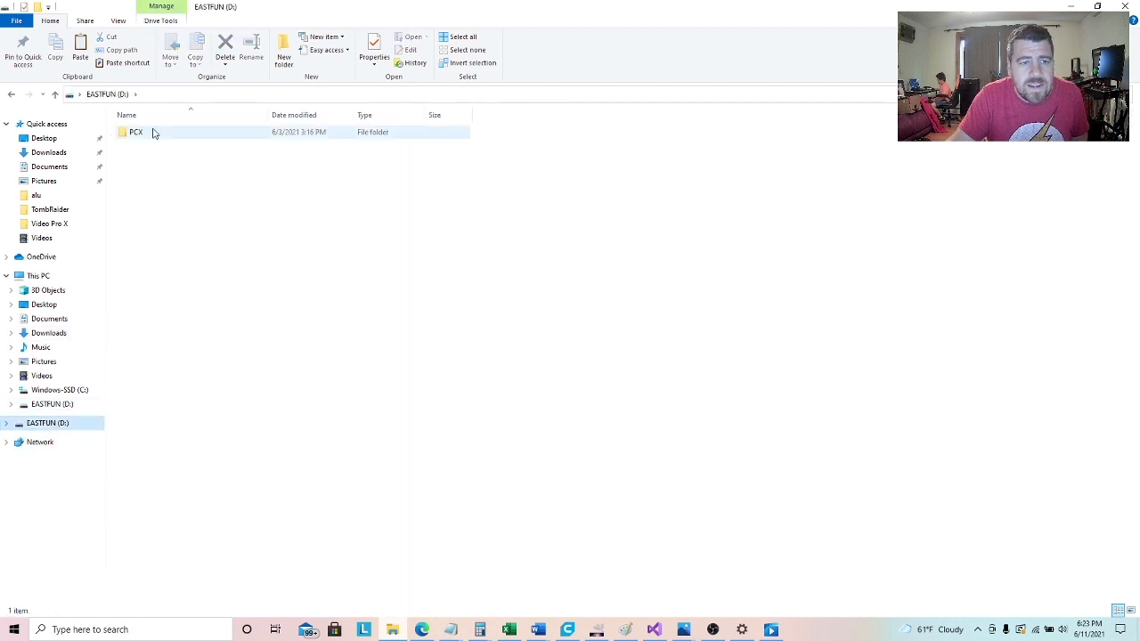
double_click(136, 132)
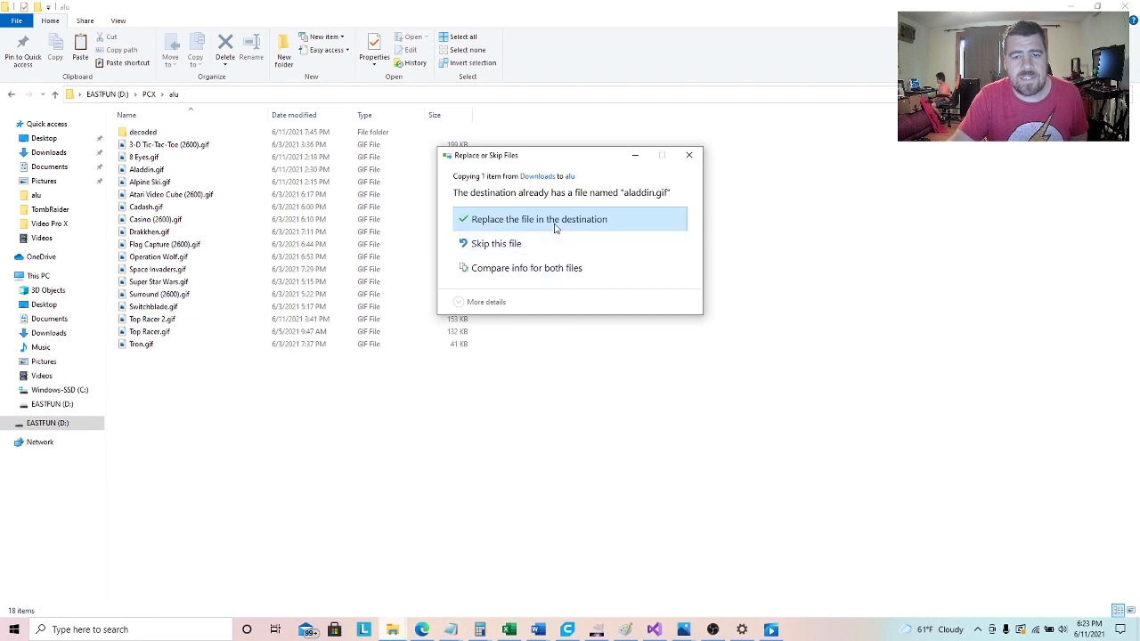
left_click(539, 219)
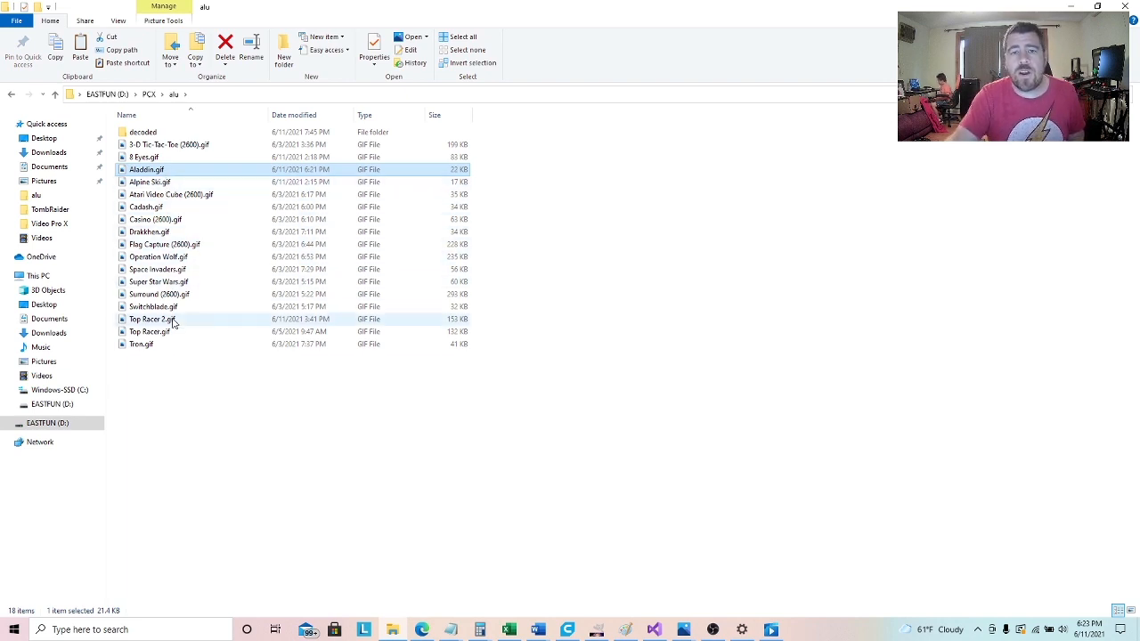
mouse_move(174, 348)
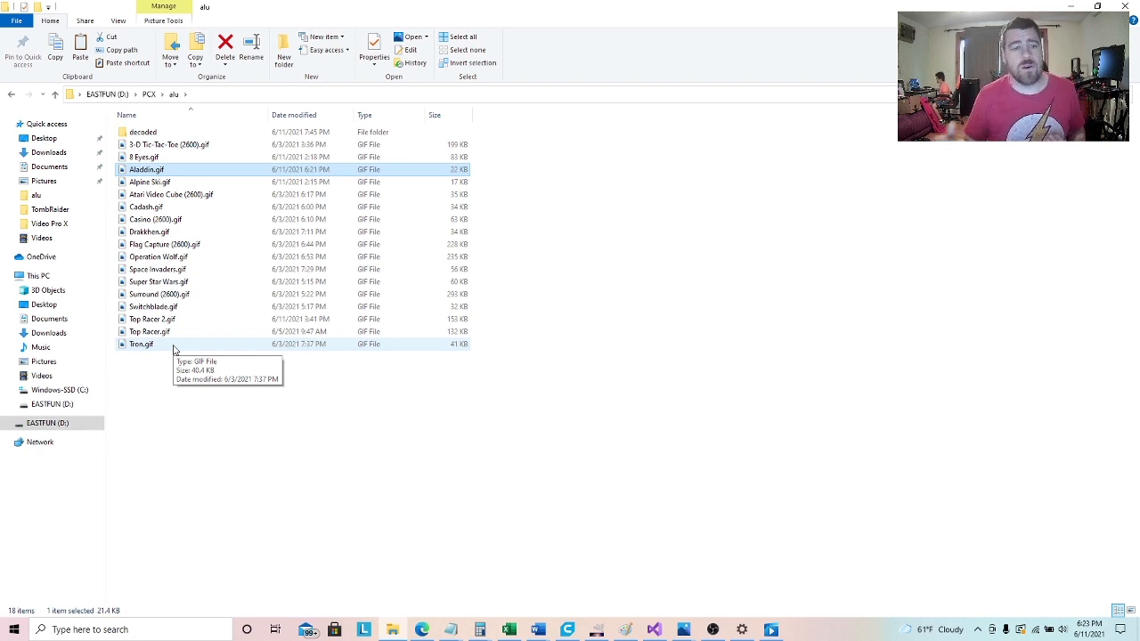
mouse_move(178, 144)
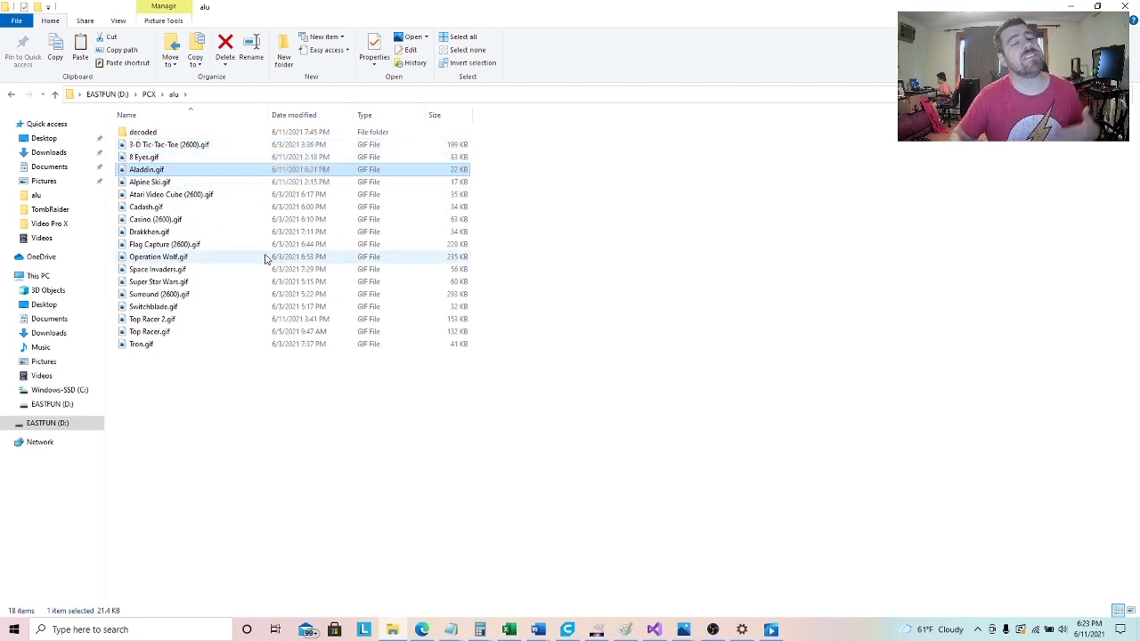
mouse_move(265, 259)
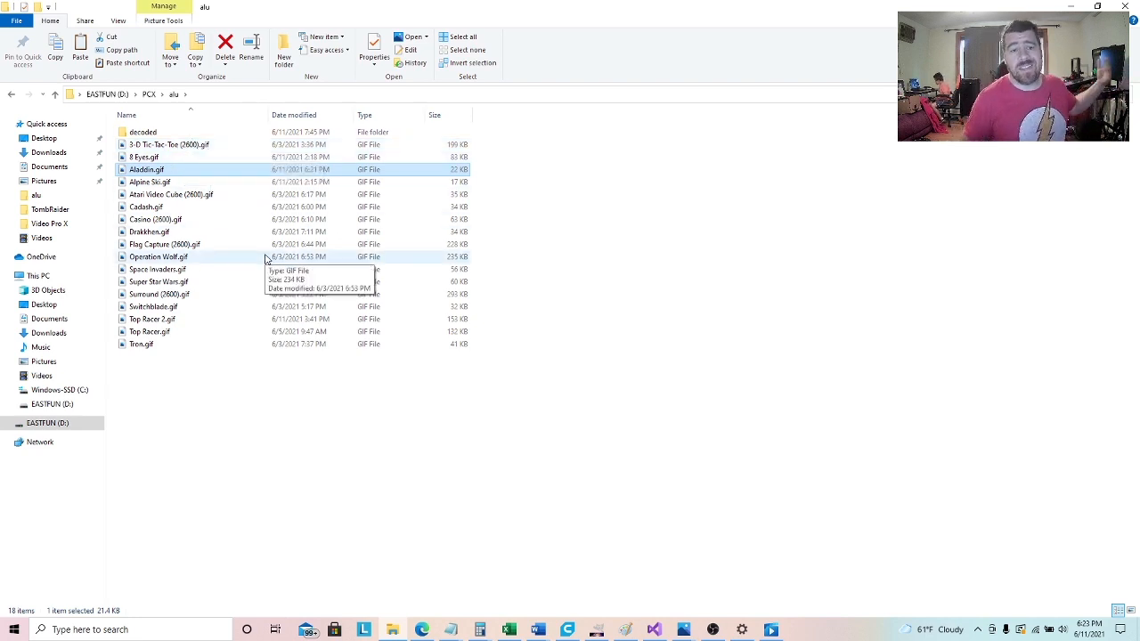